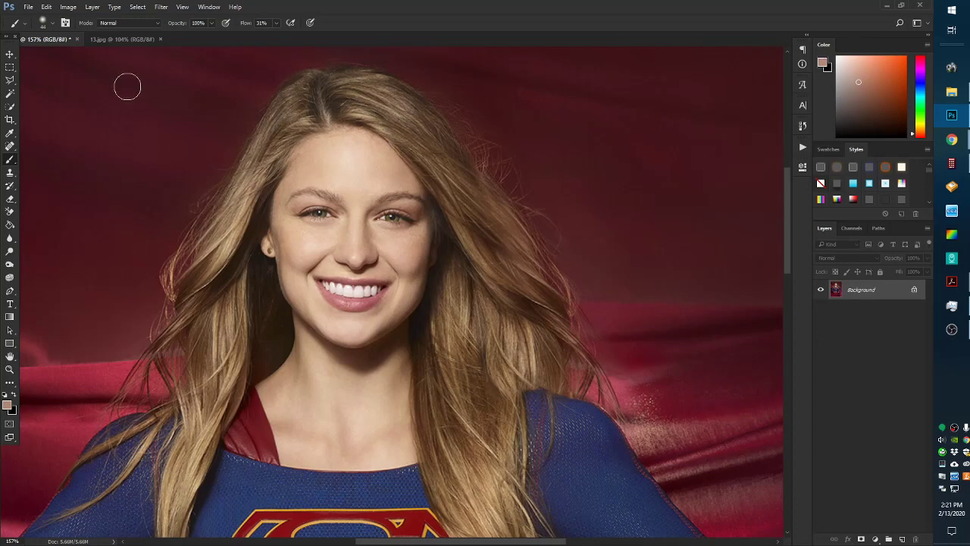
pyautogui.moveTo(569, 256)
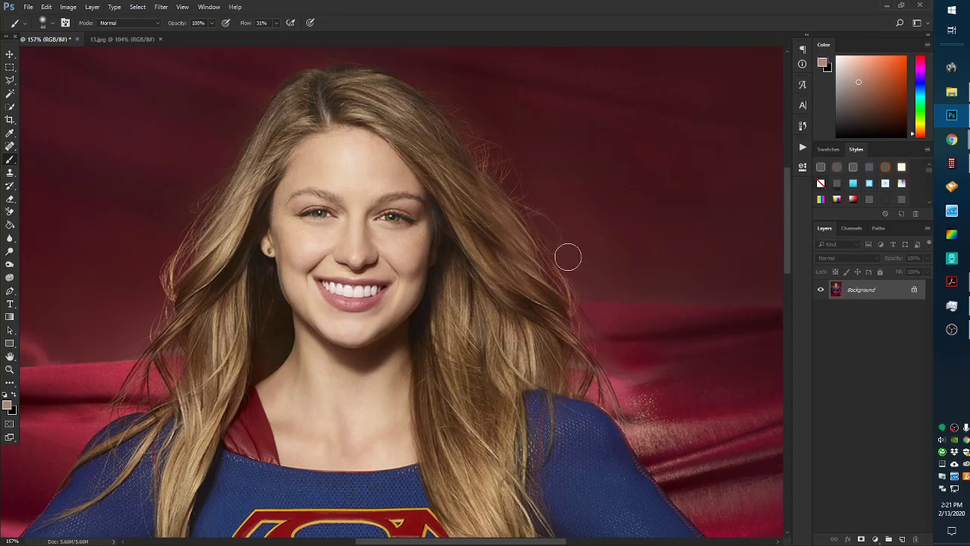
pyautogui.moveTo(120, 81)
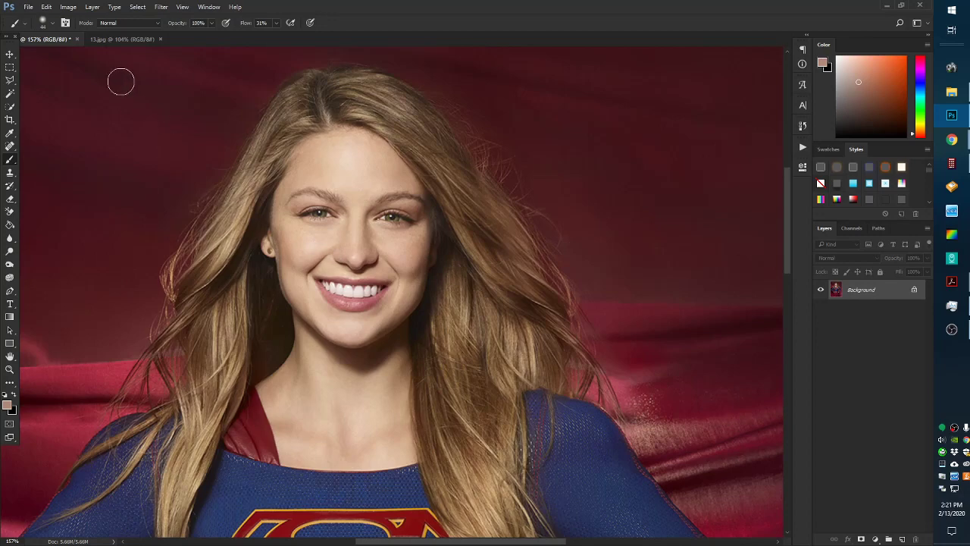
pyautogui.moveTo(119, 92)
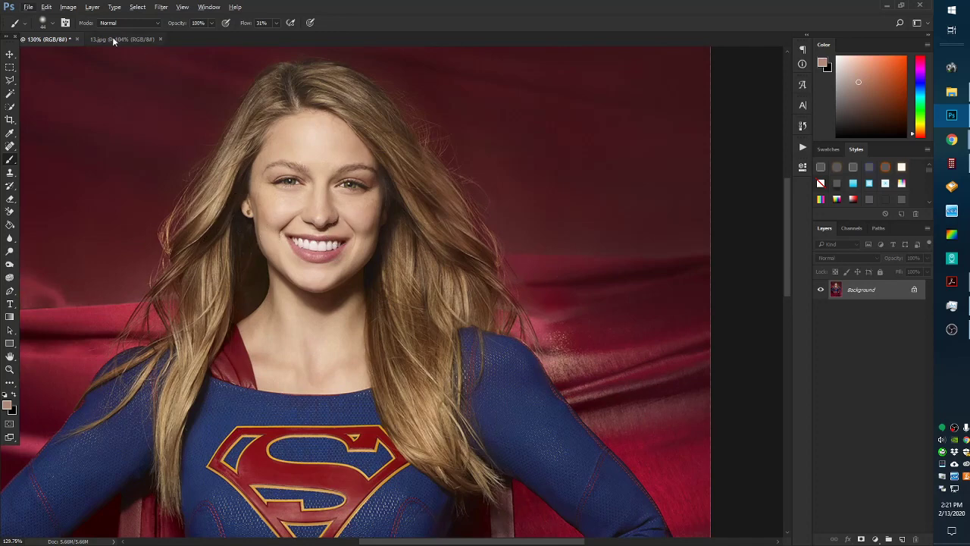
# Switch to the 13.jpg photo and quick-select the woman's face, excluding hair and top.
pyautogui.click(113, 39)
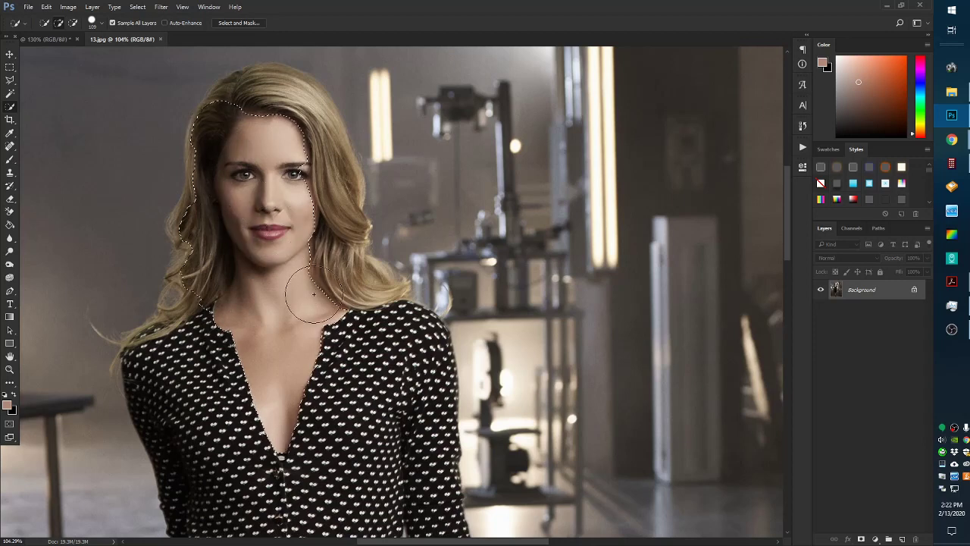
pyautogui.moveTo(315, 295); pyautogui.dragTo(318, 273)
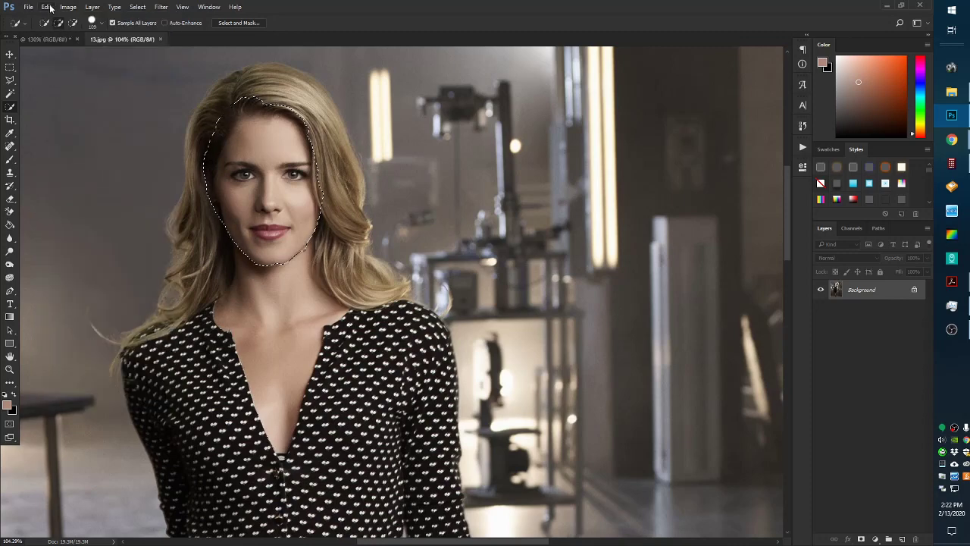
# Paste the copied face into the Supergirl photo and move it beside her face.
pyautogui.click(47, 7)
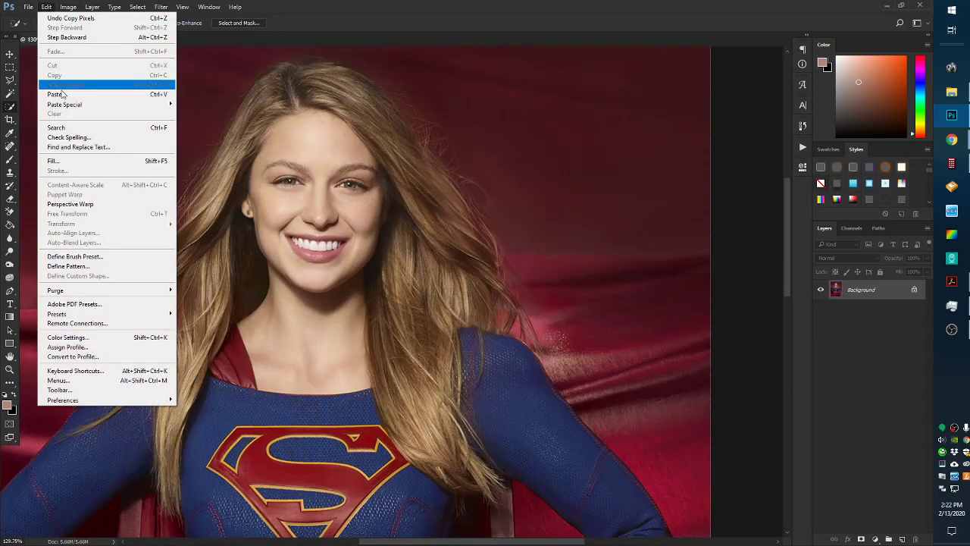
pyautogui.click(55, 94)
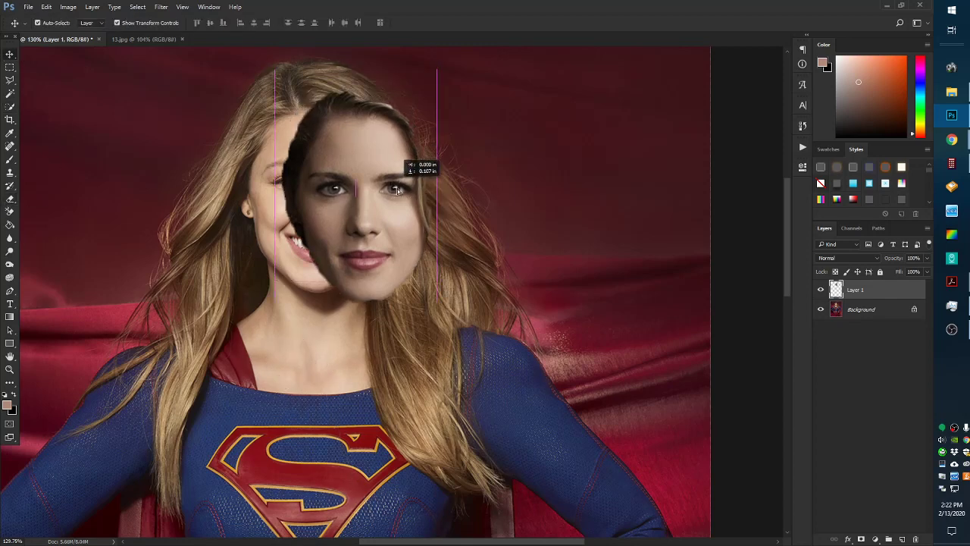
pyautogui.moveTo(364, 189); pyautogui.dragTo(440, 220)
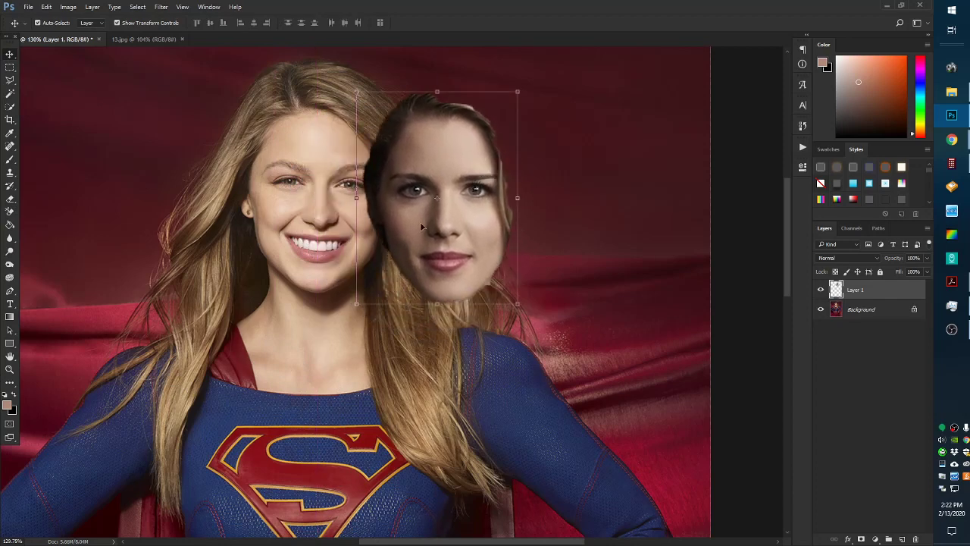
pyautogui.moveTo(442, 231)
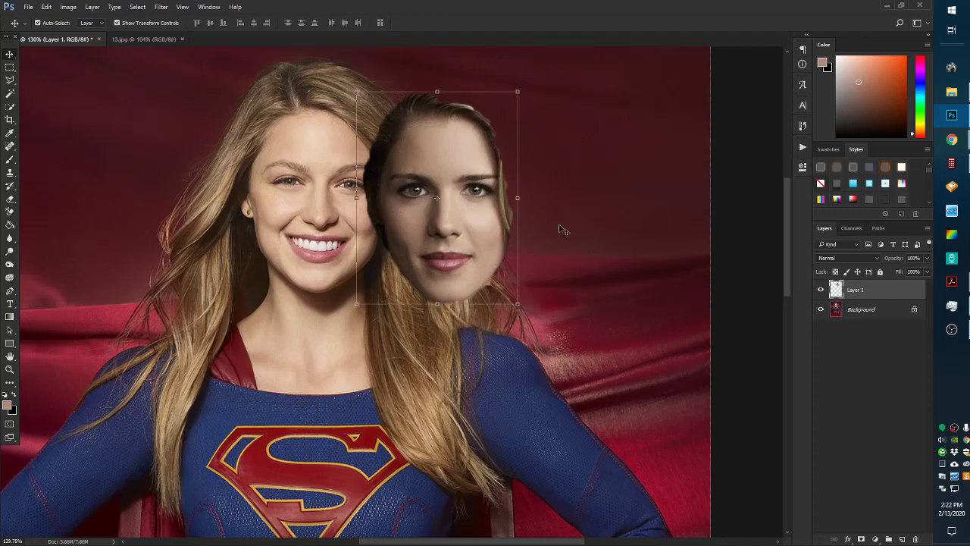
pyautogui.moveTo(517, 200)
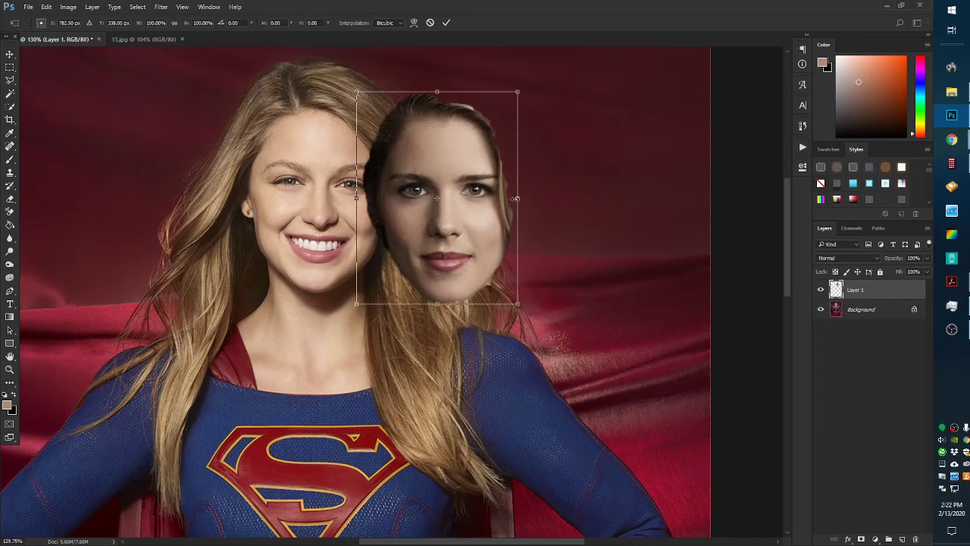
# Move the pasted face right onto the background and flip it horizontally.
pyautogui.rightClick(437, 198)
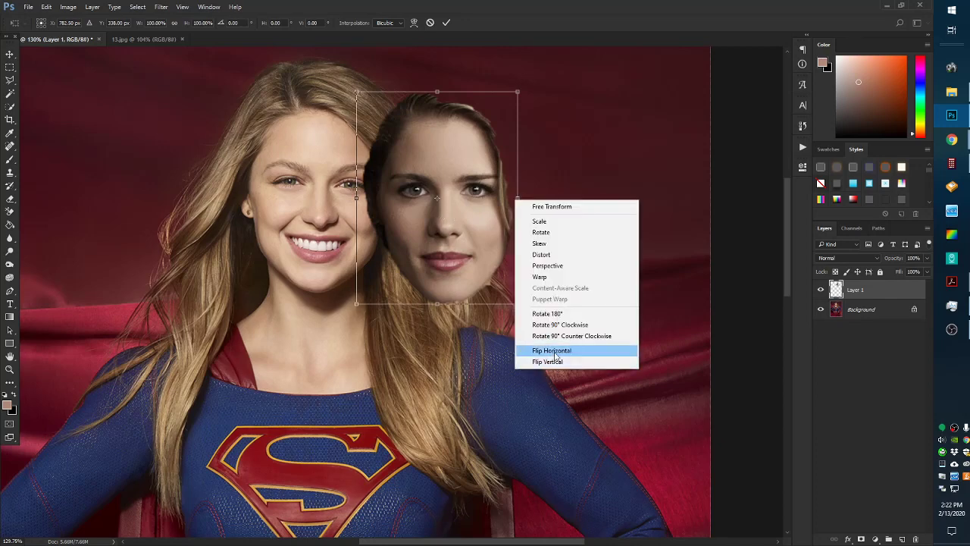
pyautogui.click(552, 350)
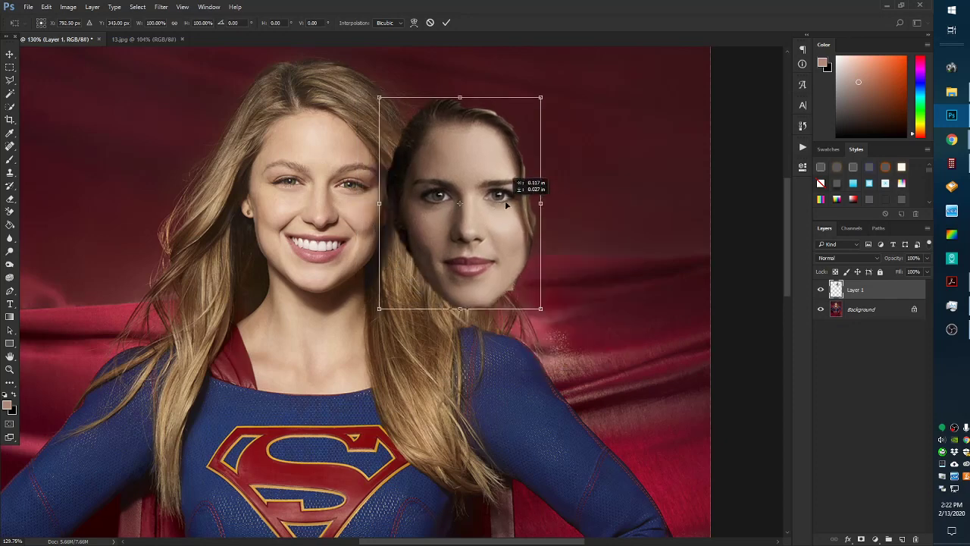
pyautogui.moveTo(459, 202); pyautogui.dragTo(530, 202)
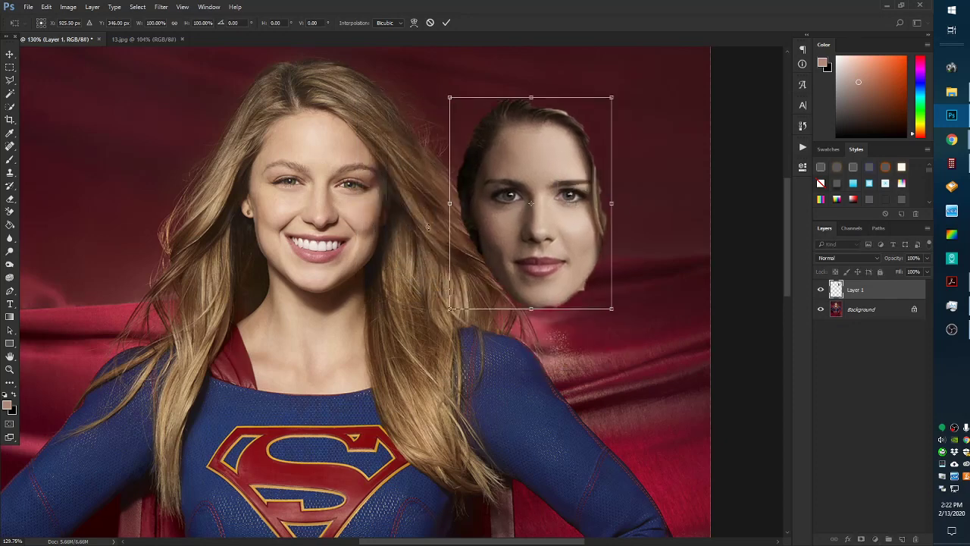
pyautogui.rightClick(531, 203)
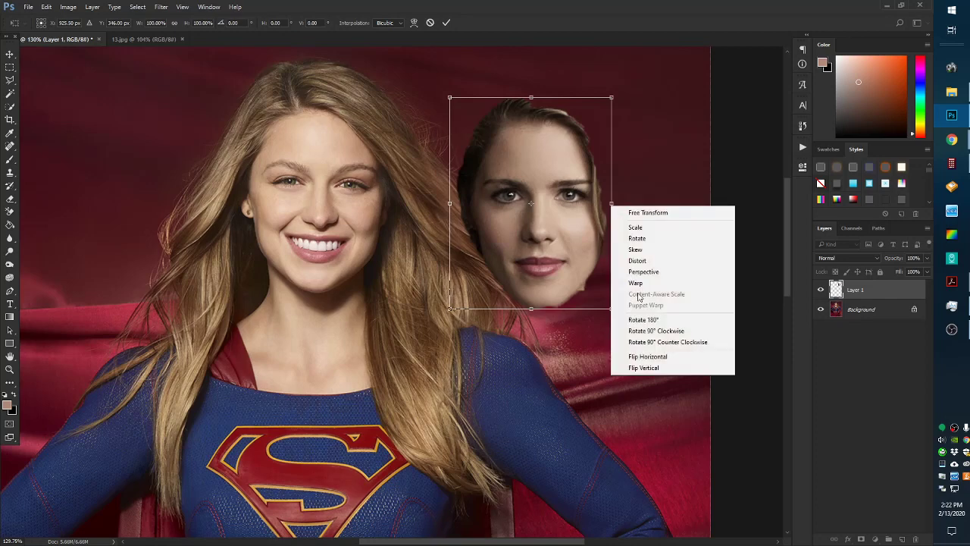
pyautogui.click(649, 356)
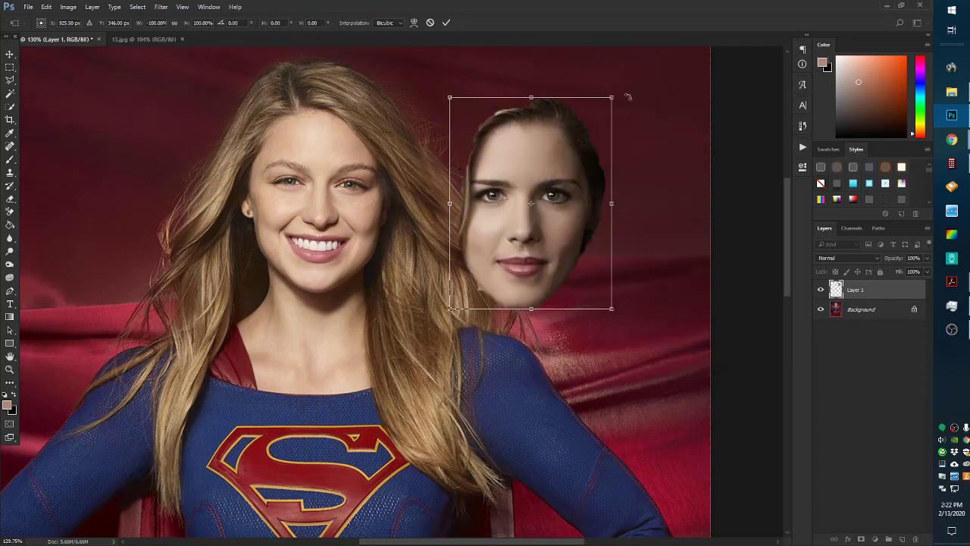
pyautogui.moveTo(476, 21)
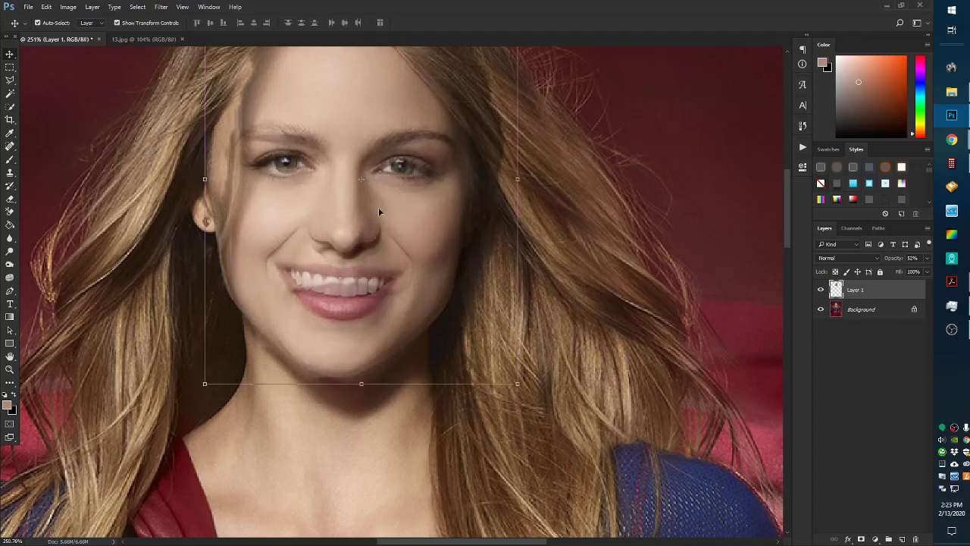
# Move and stretch the face over Supergirl's features, then return Layer 1 to full opacity.
pyautogui.moveTo(379, 212); pyautogui.dragTo(346, 212)
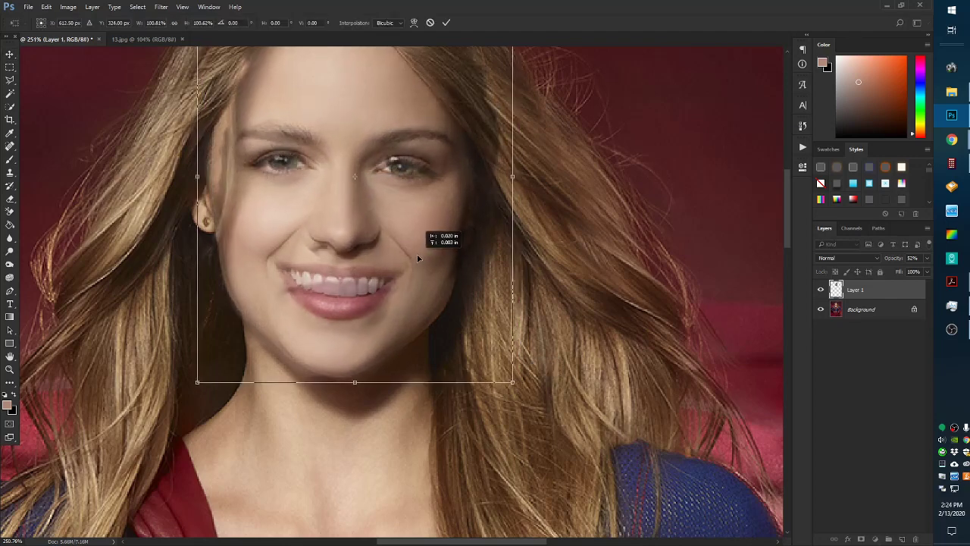
pyautogui.moveTo(417, 257); pyautogui.dragTo(417, 253)
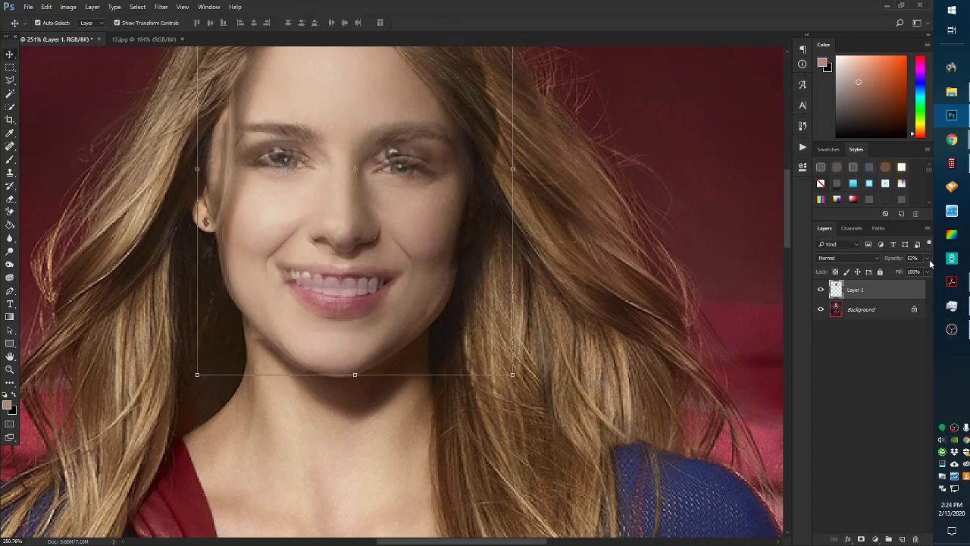
pyautogui.click(926, 258)
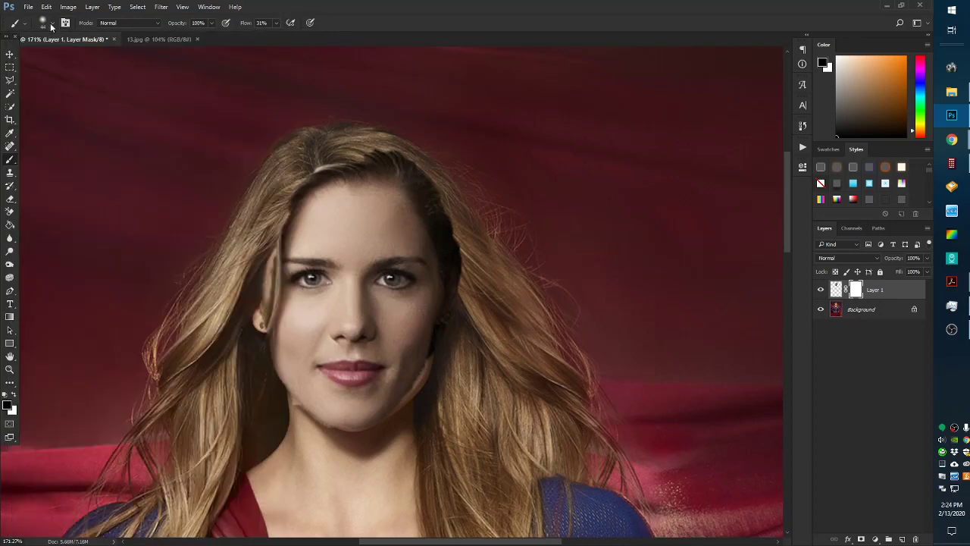
# Adjust the soft brush settings for painting black along the face mask edges.
pyautogui.click(43, 23)
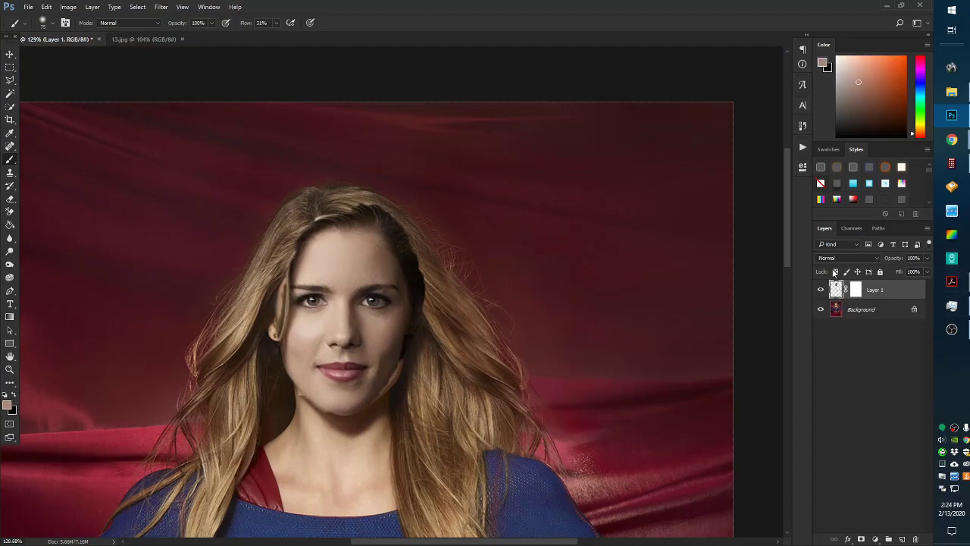
# Load a selection from Layer 1 Transparency after abandoning a Layer 1 Mask attempt.
pyautogui.click(138, 7)
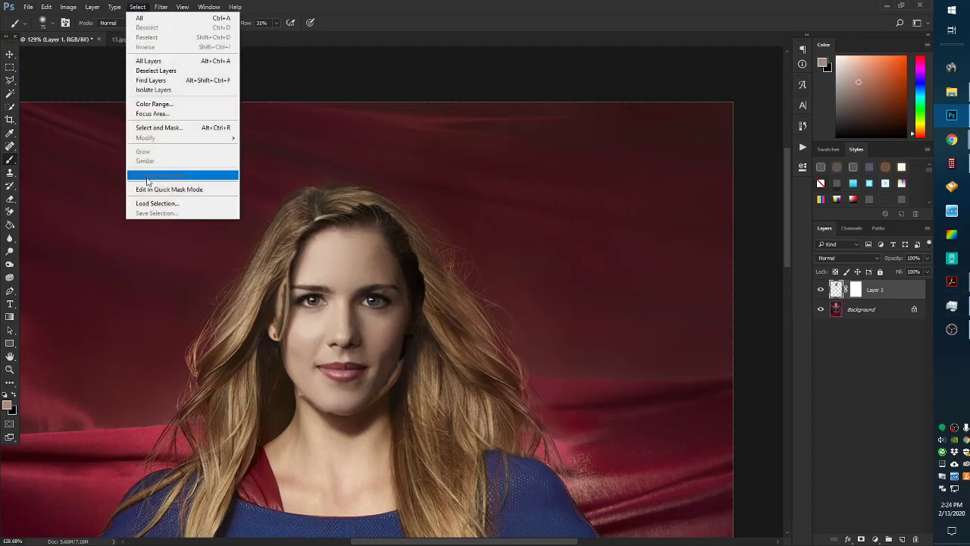
pyautogui.click(157, 203)
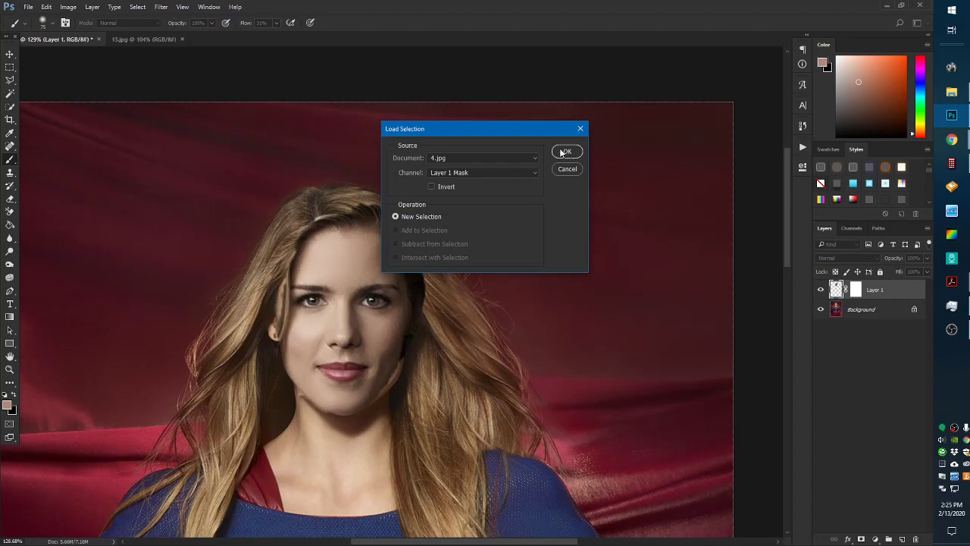
pyautogui.moveTo(479, 165)
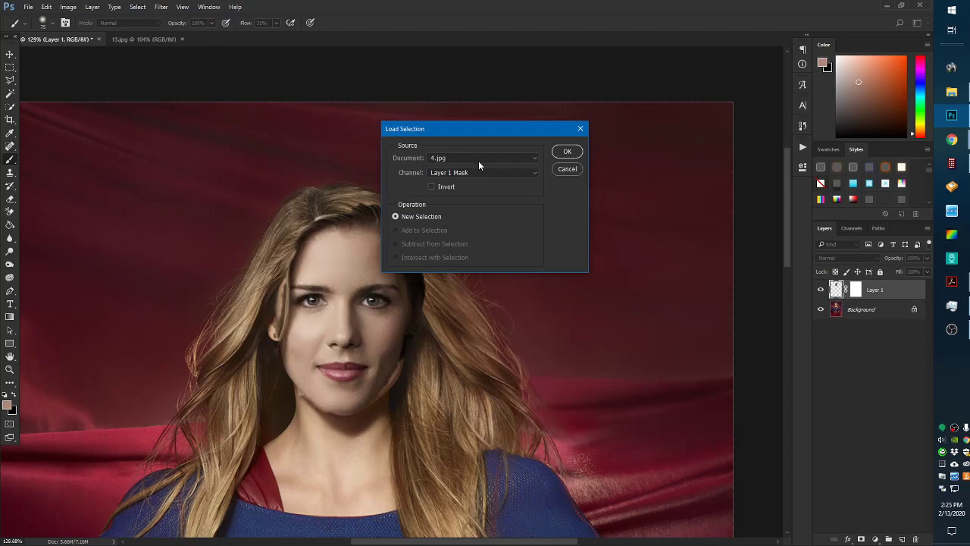
pyautogui.click(483, 172)
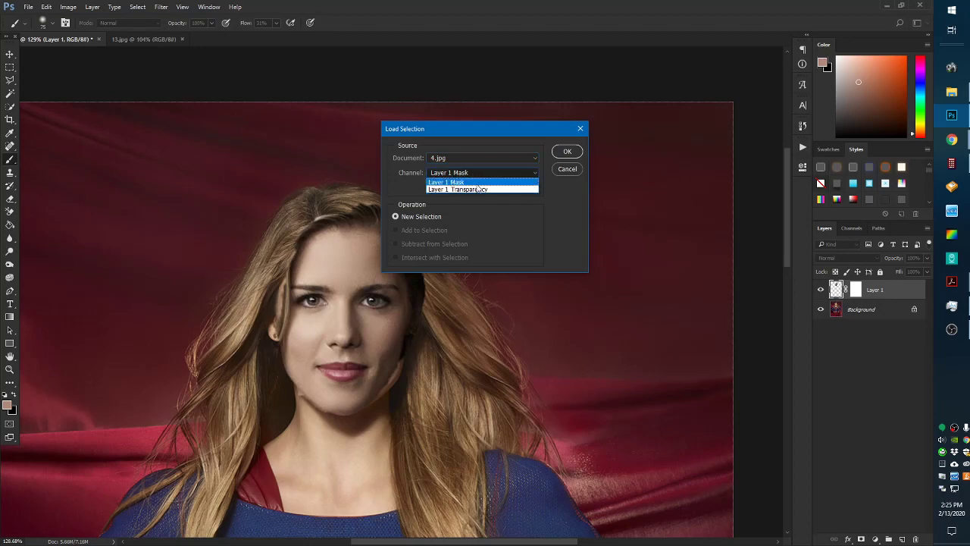
pyautogui.click(446, 182)
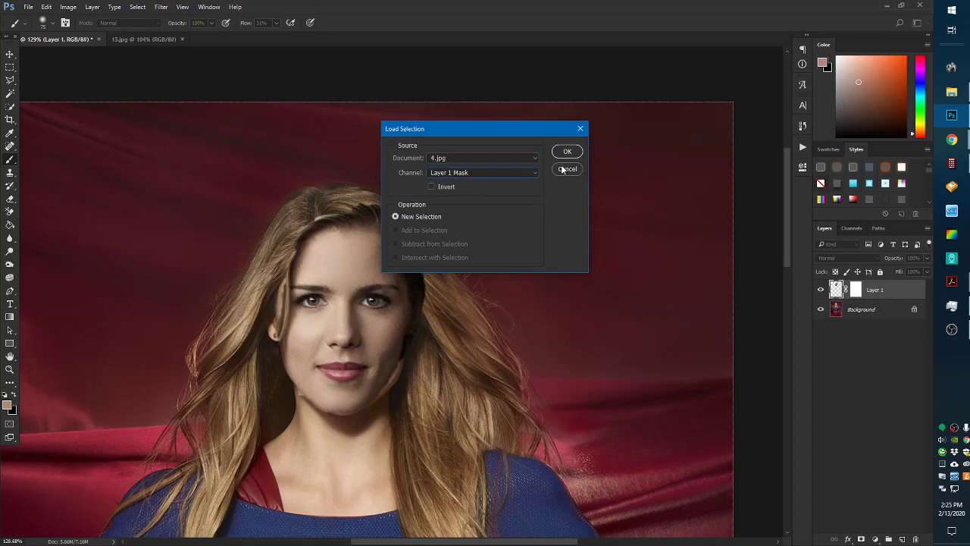
pyautogui.click(567, 168)
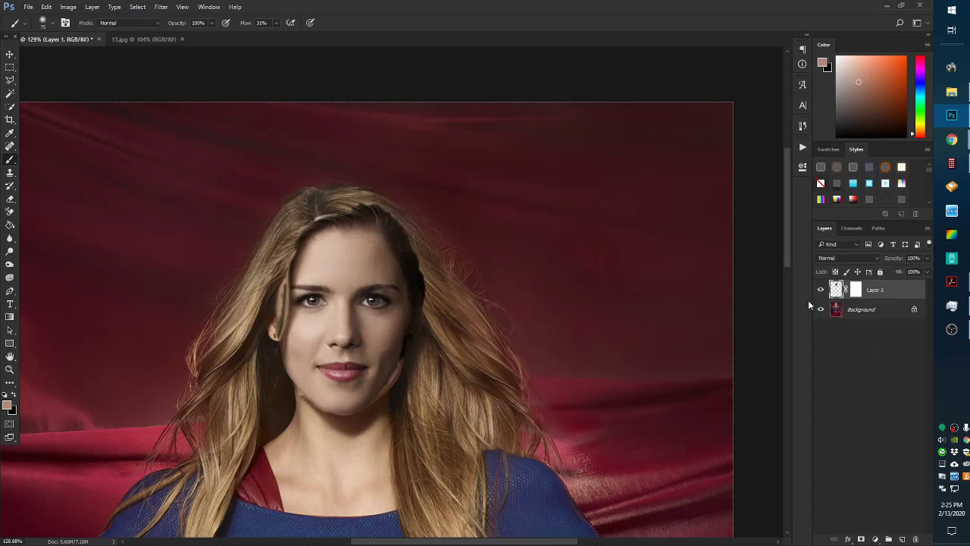
pyautogui.click(137, 6)
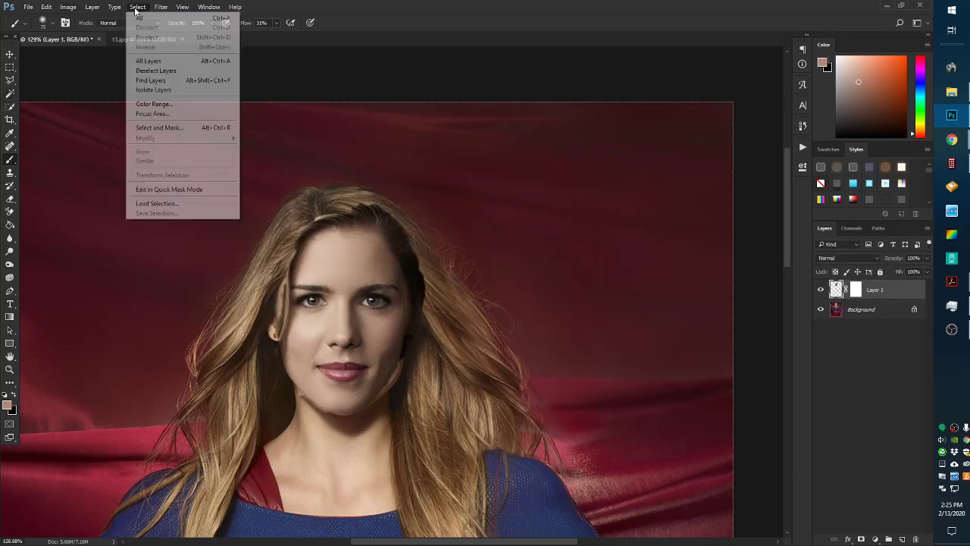
pyautogui.click(156, 204)
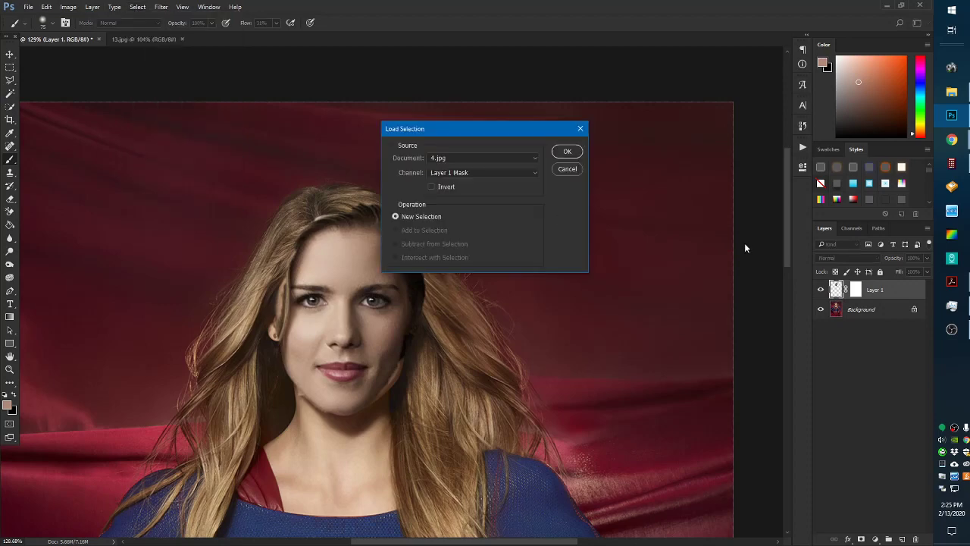
pyautogui.moveTo(475, 177)
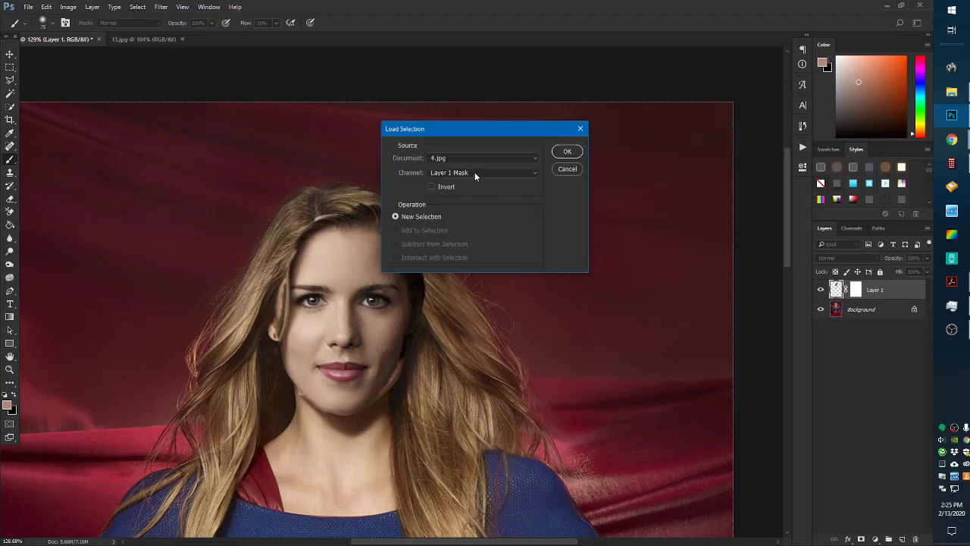
pyautogui.click(483, 172)
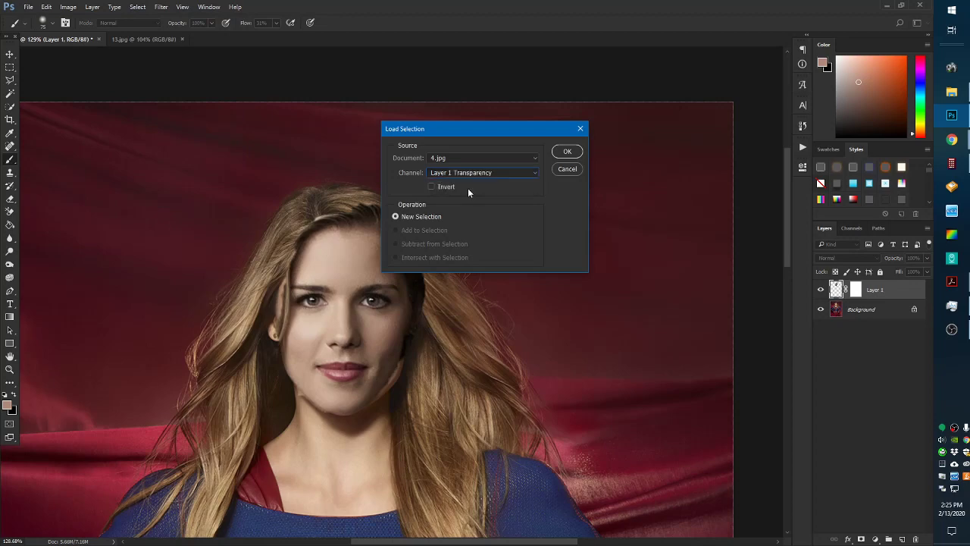
pyautogui.moveTo(546, 224)
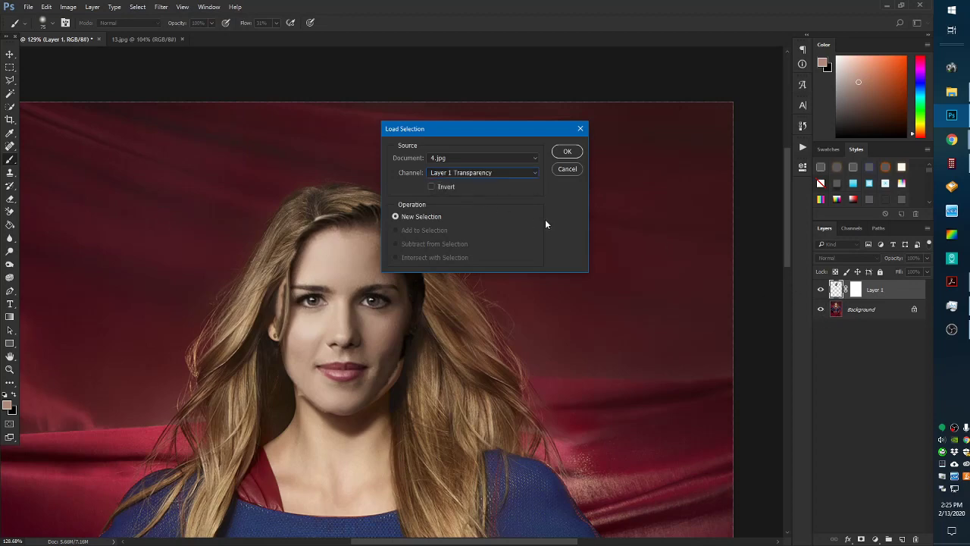
pyautogui.moveTo(496, 169)
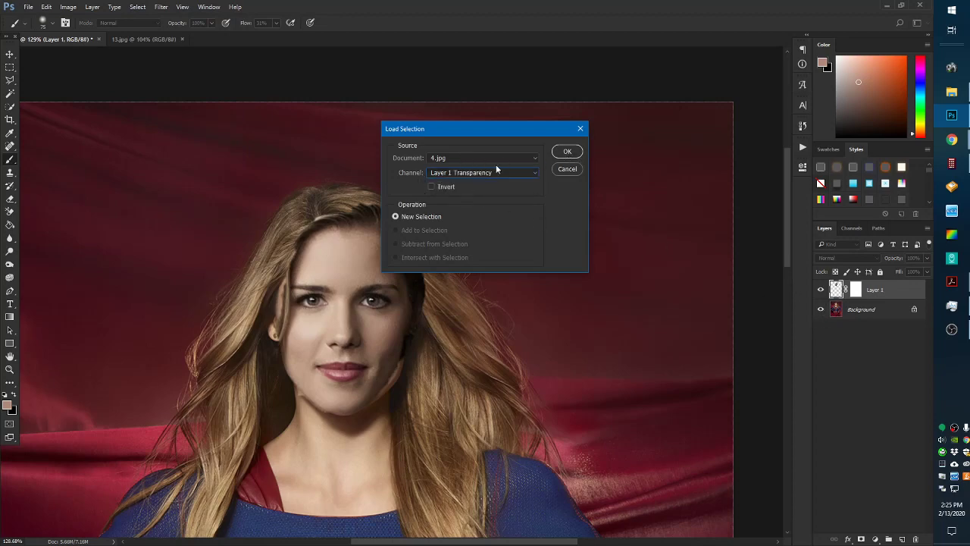
pyautogui.click(567, 151)
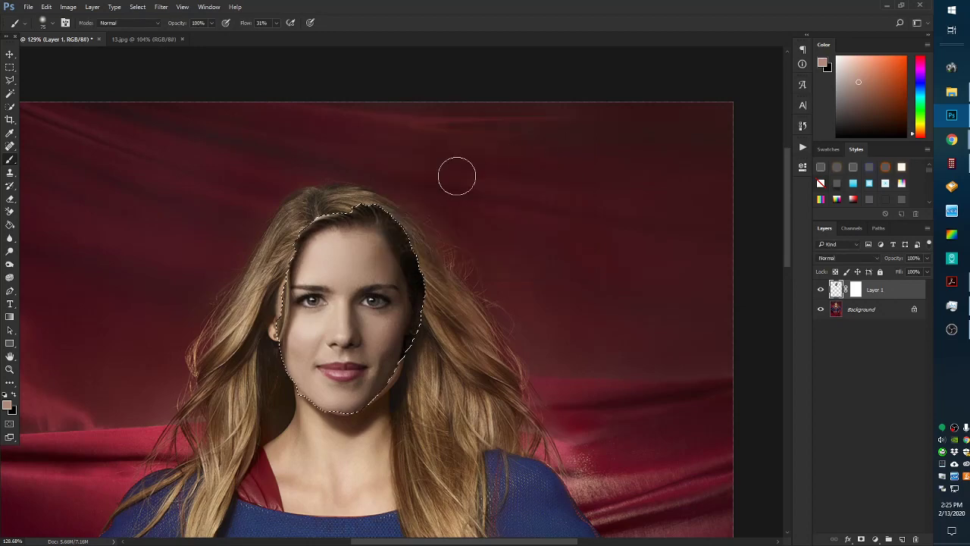
pyautogui.moveTo(227, 76)
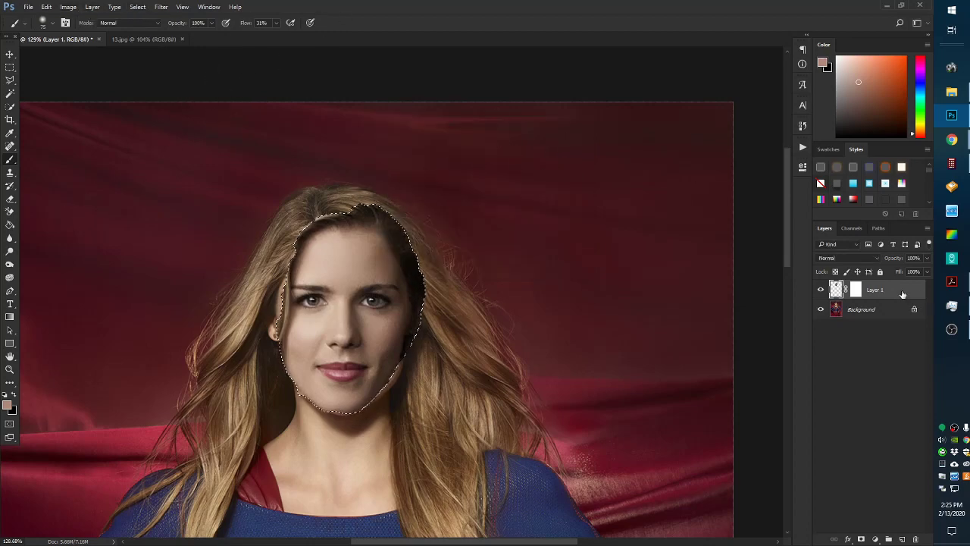
# Apply Match Color using 4.jpg's Background layer as source, with reduced luminance.
pyautogui.click(68, 7)
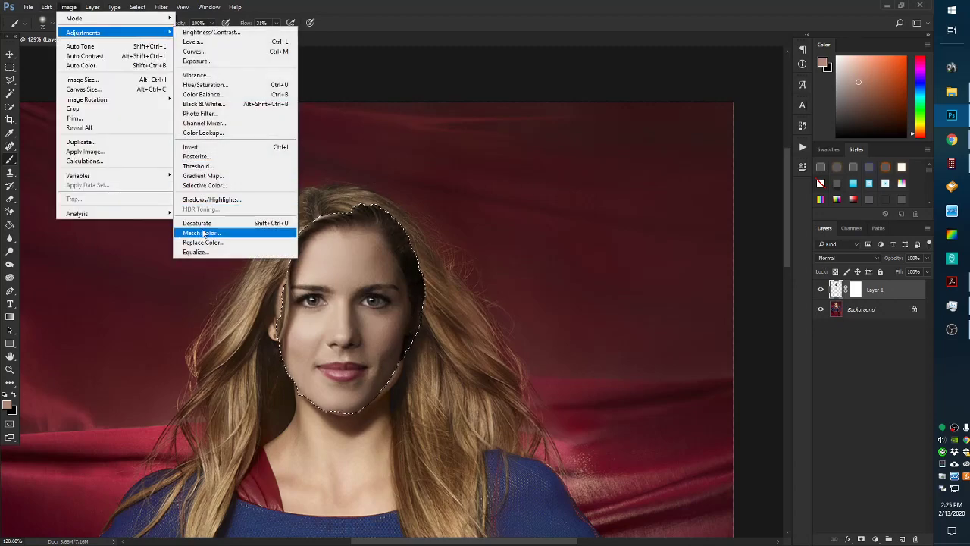
pyautogui.click(200, 233)
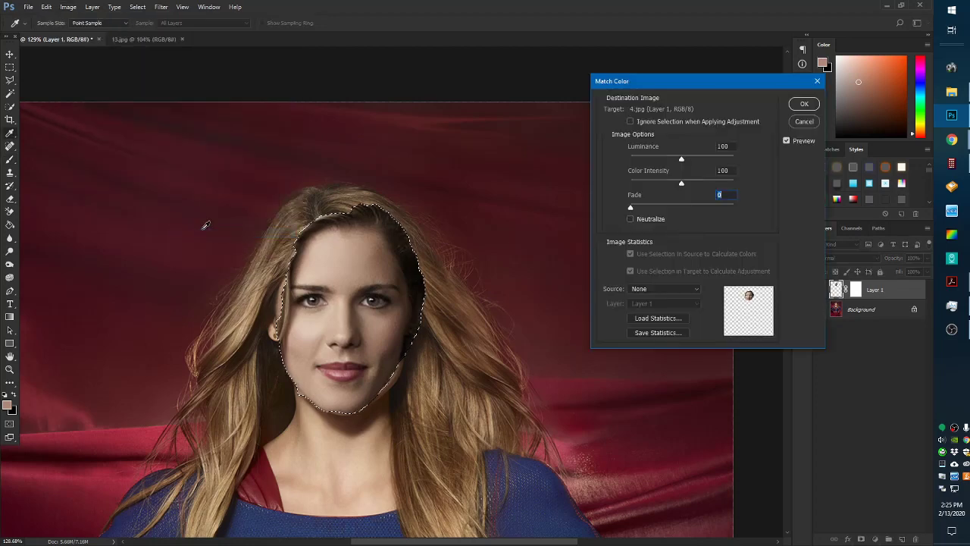
pyautogui.click(663, 288)
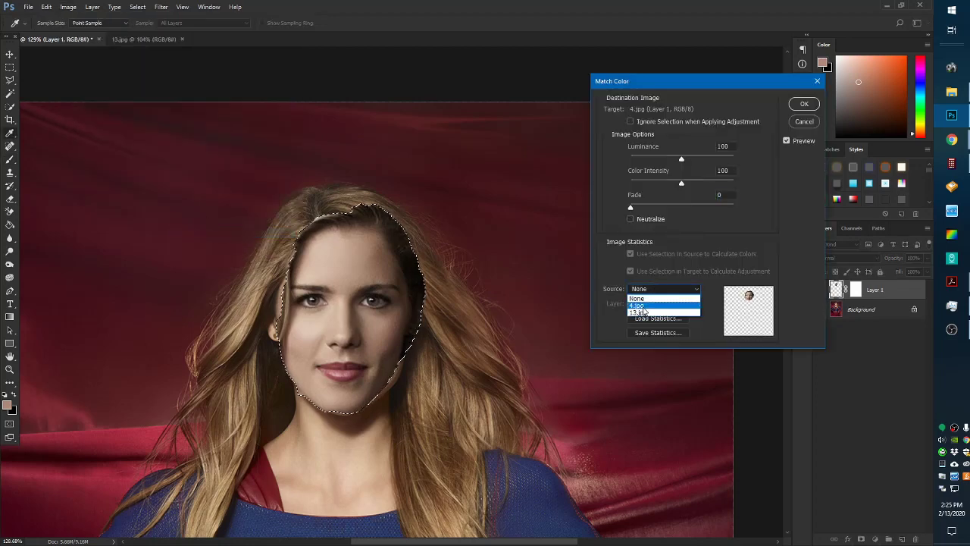
pyautogui.click(639, 298)
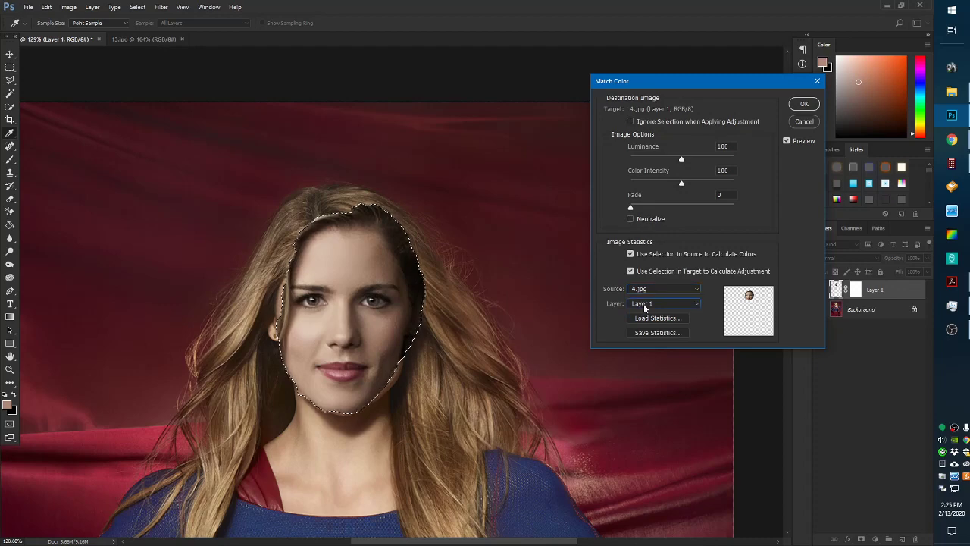
pyautogui.click(663, 303)
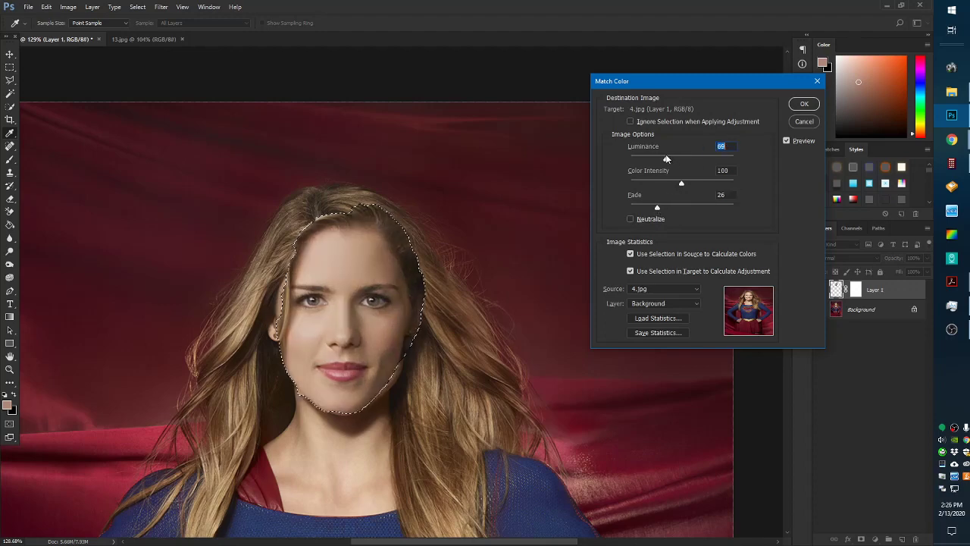
pyautogui.moveTo(666, 160); pyautogui.dragTo(676, 160)
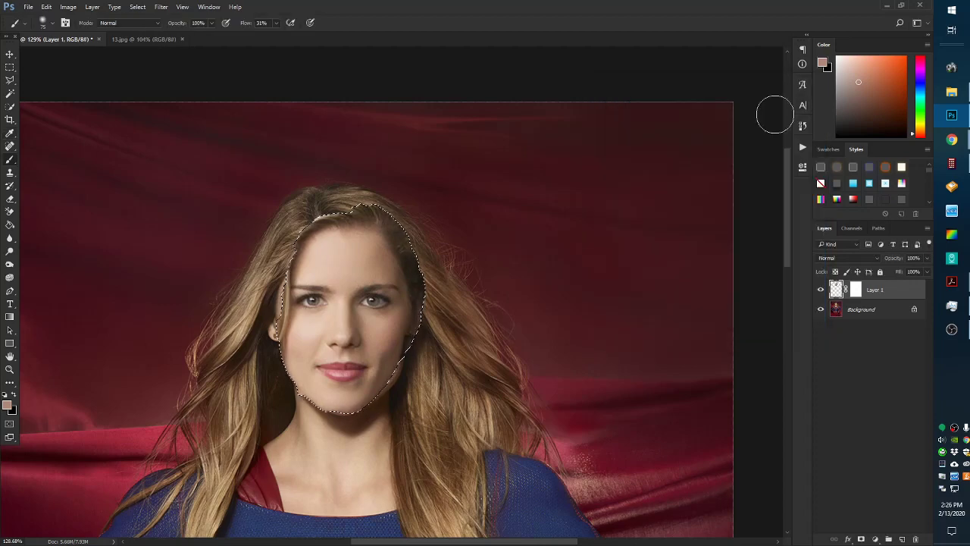
# Deselect the face and soften the mask along the right-side hair and hairline.
pyautogui.click(137, 7)
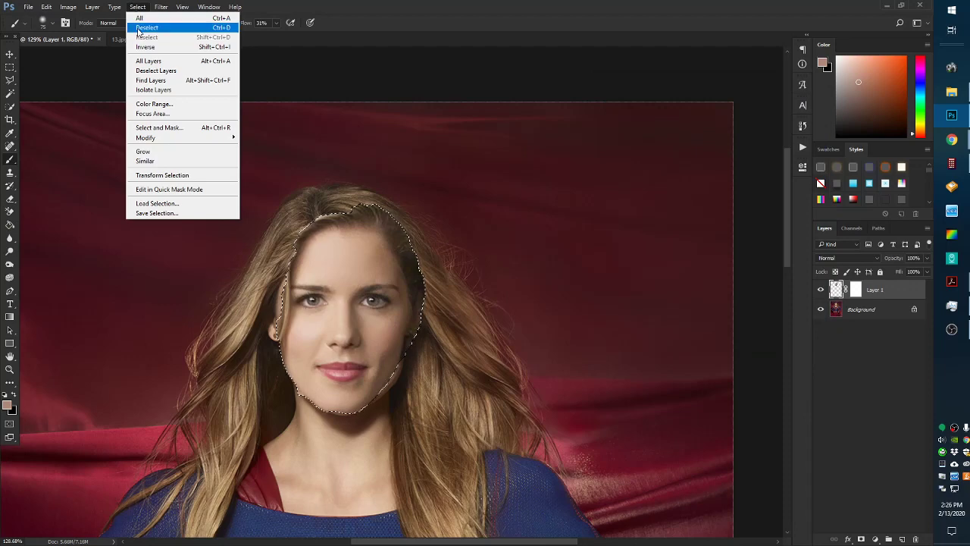
pyautogui.click(146, 27)
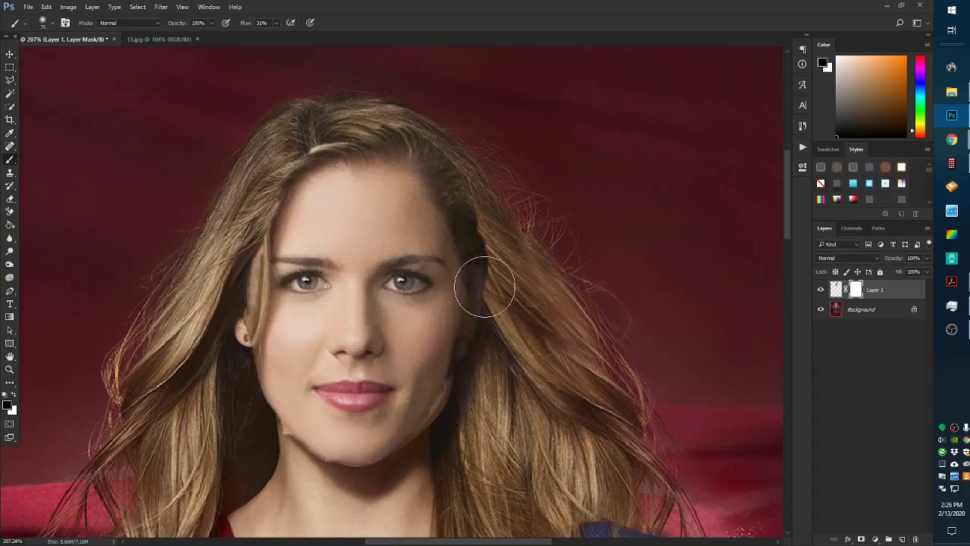
pyautogui.moveTo(485, 288); pyautogui.dragTo(425, 181)
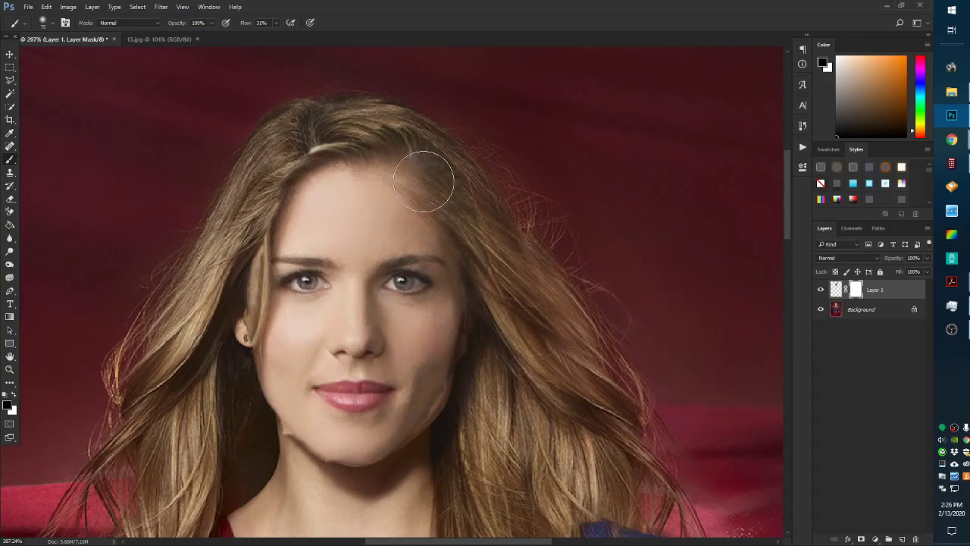
pyautogui.moveTo(424, 180); pyautogui.dragTo(493, 344)
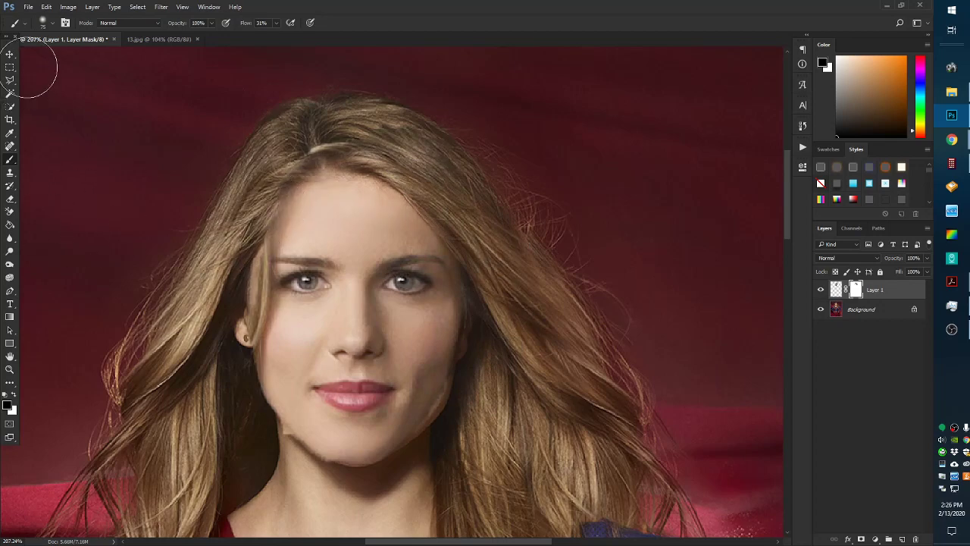
# Blend the jaw, left ear, forehead and right cheek edges into hair and skin.
pyautogui.click(33, 23)
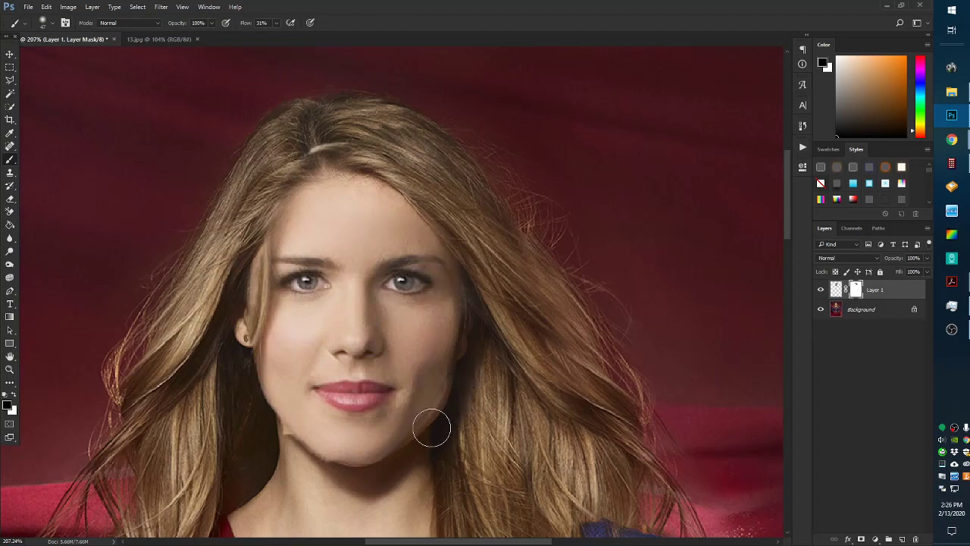
pyautogui.moveTo(432, 428); pyautogui.dragTo(267, 433)
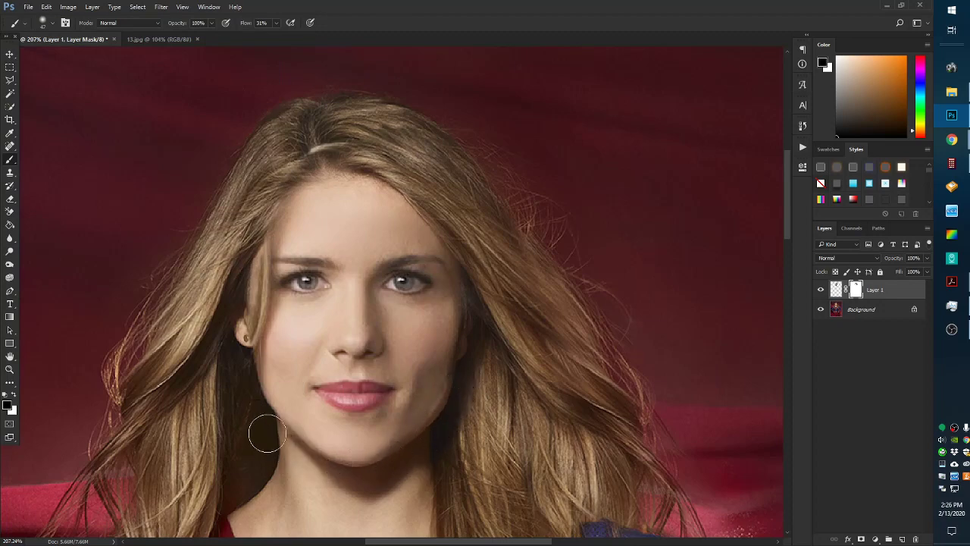
pyautogui.moveTo(268, 434); pyautogui.dragTo(243, 326)
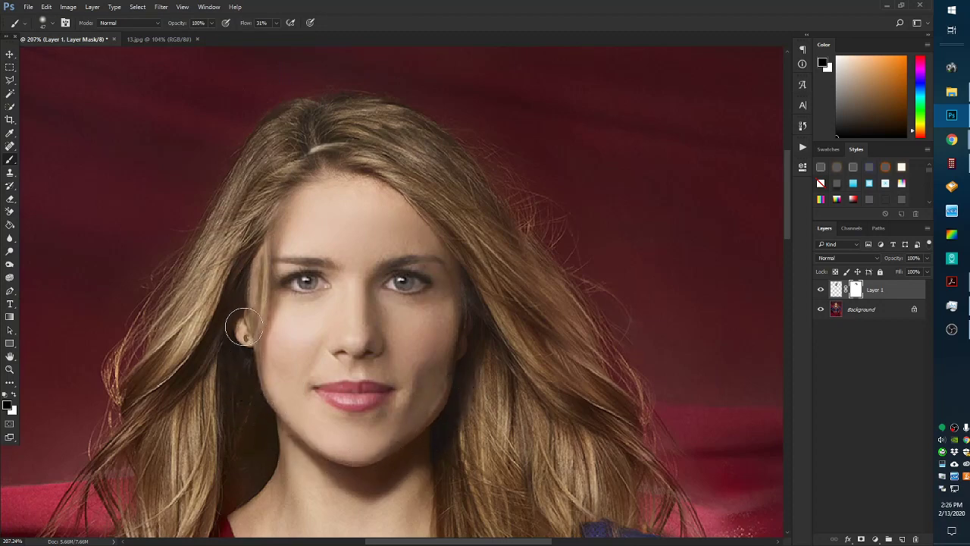
pyautogui.moveTo(245, 326); pyautogui.dragTo(274, 230)
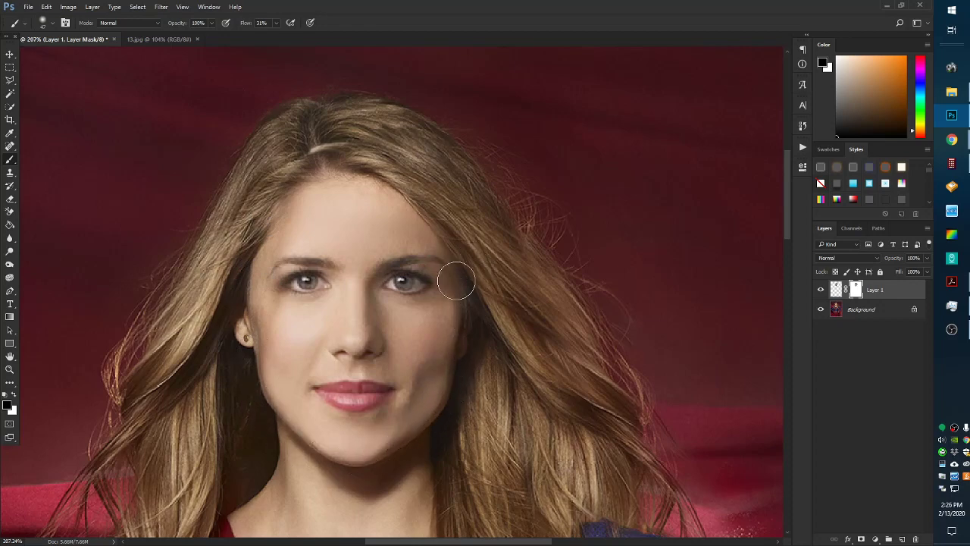
pyautogui.moveTo(478, 305)
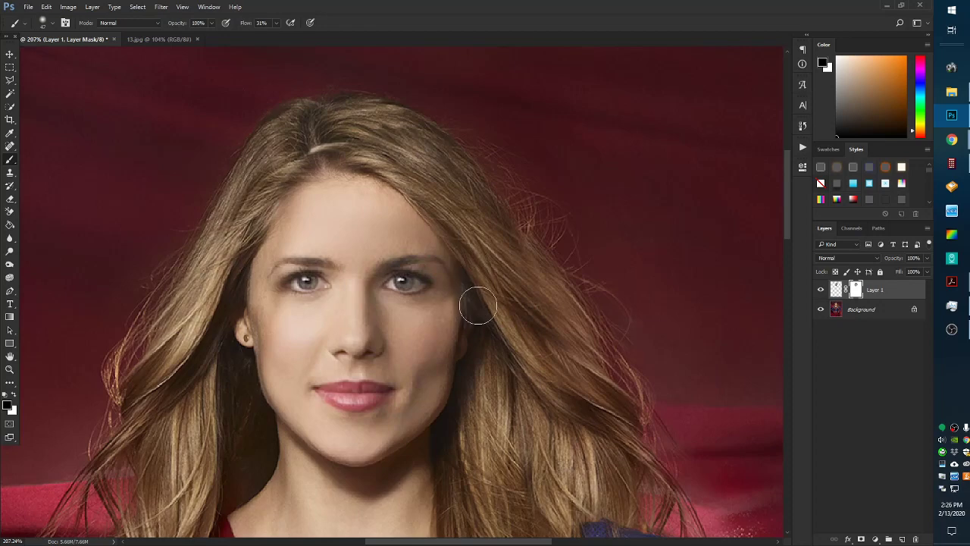
pyautogui.moveTo(477, 305); pyautogui.dragTo(301, 227)
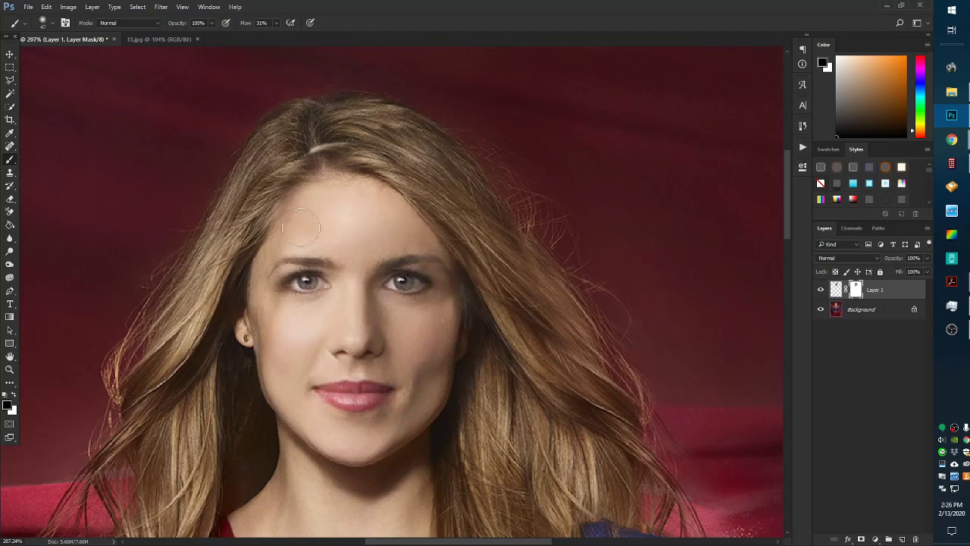
pyautogui.moveTo(301, 227); pyautogui.dragTo(460, 233)
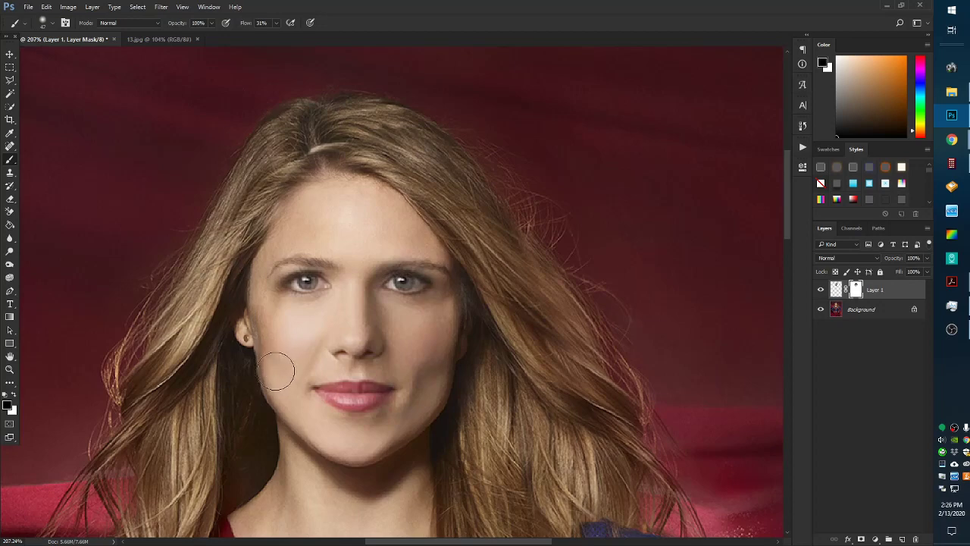
pyautogui.moveTo(292, 326)
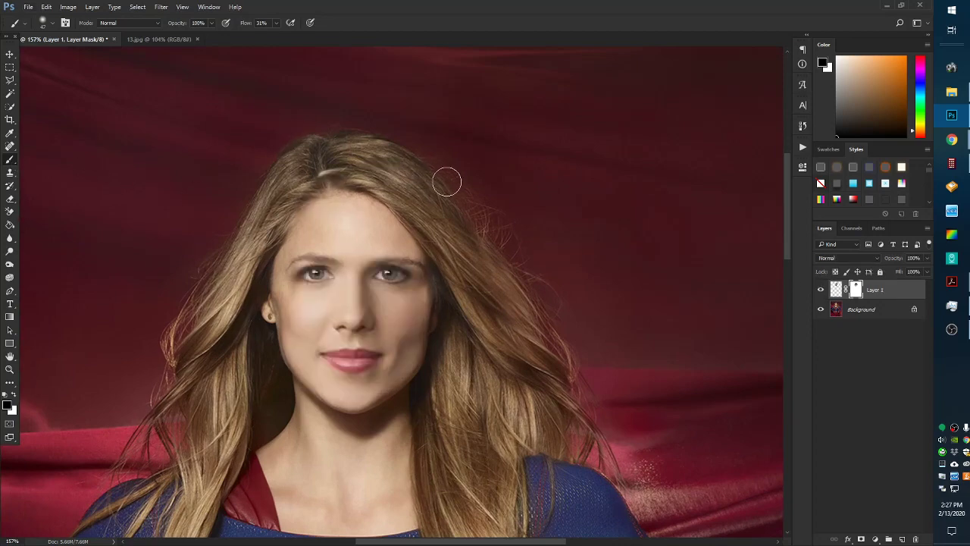
pyautogui.moveTo(447, 182); pyautogui.dragTo(447, 263)
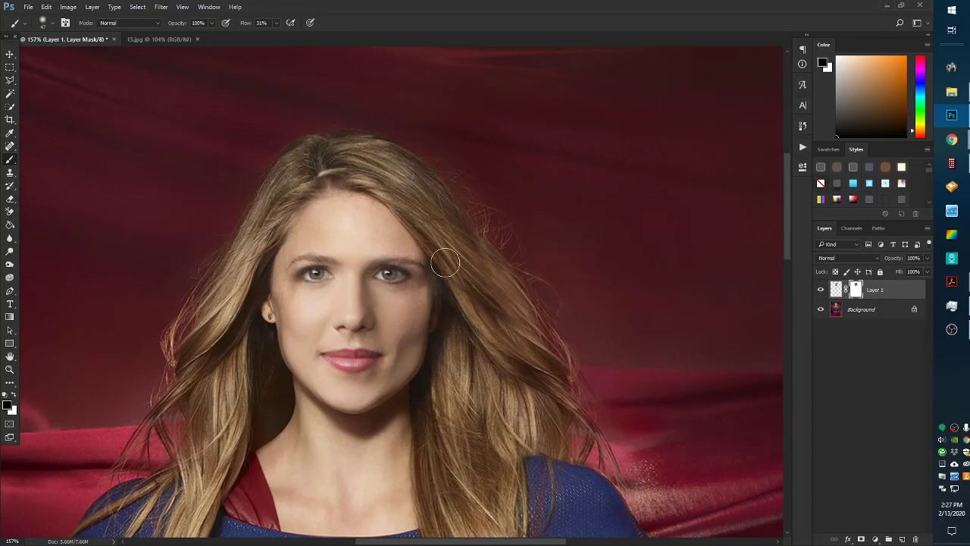
pyautogui.moveTo(440, 327)
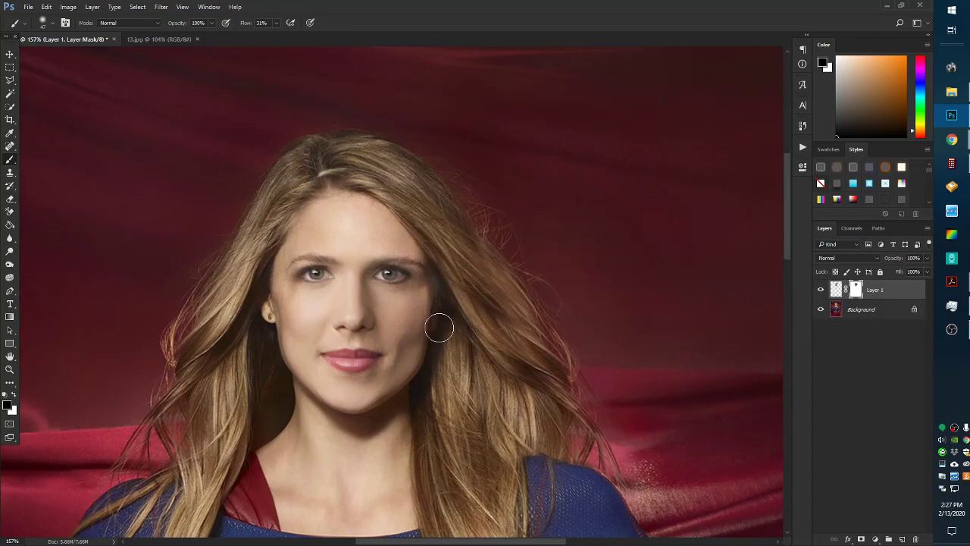
pyautogui.moveTo(439, 327); pyautogui.dragTo(279, 353)
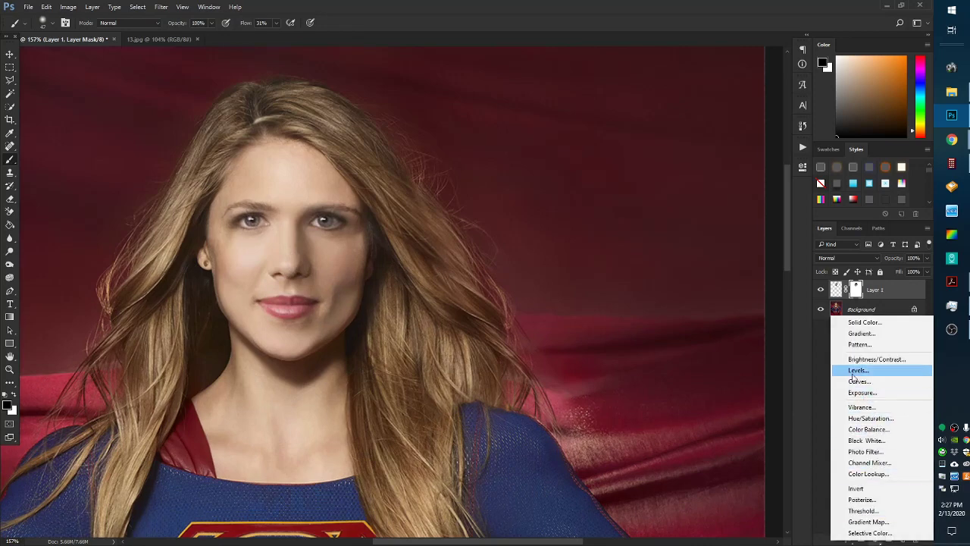
# Choose Levels from the Layers panel's new adjustment layer menu.
pyautogui.click(858, 370)
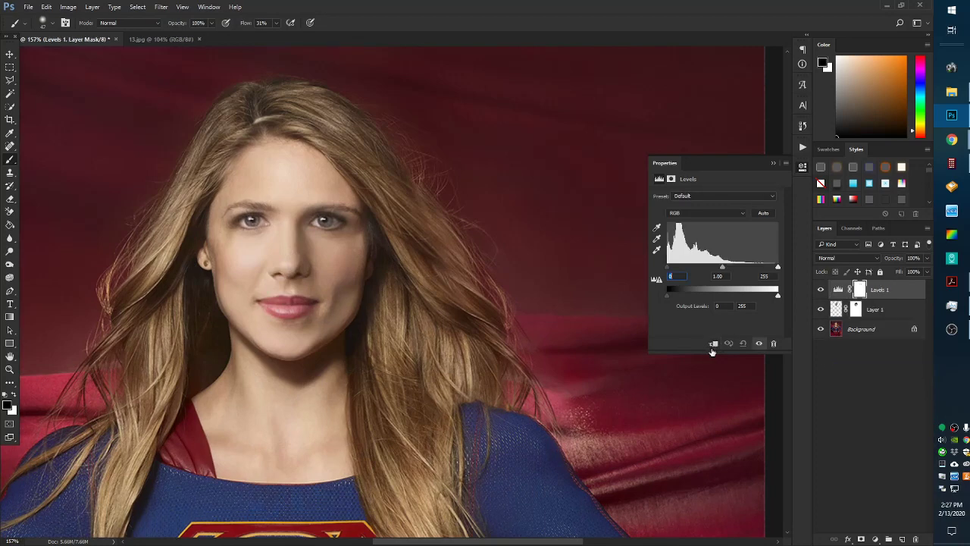
pyautogui.moveTo(712, 347)
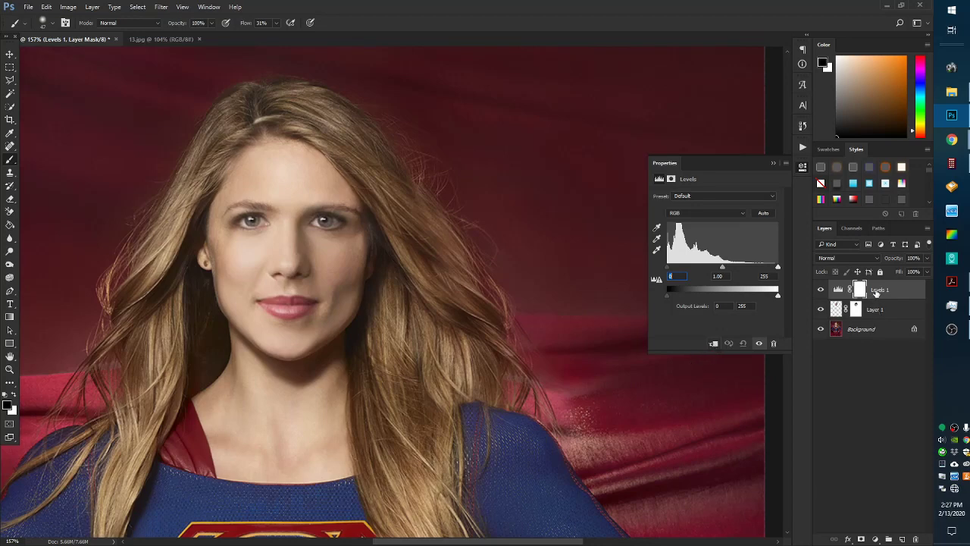
pyautogui.moveTo(876, 294)
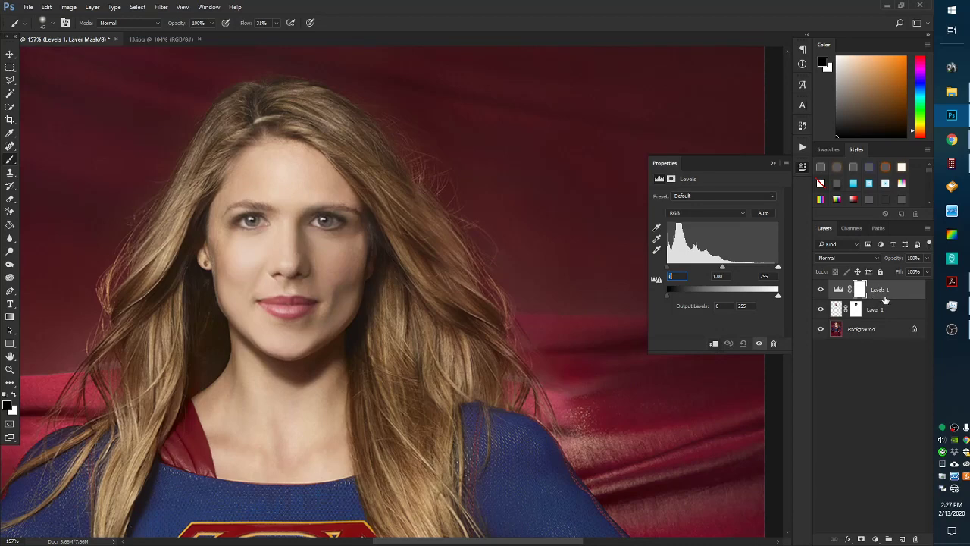
pyautogui.moveTo(826, 372)
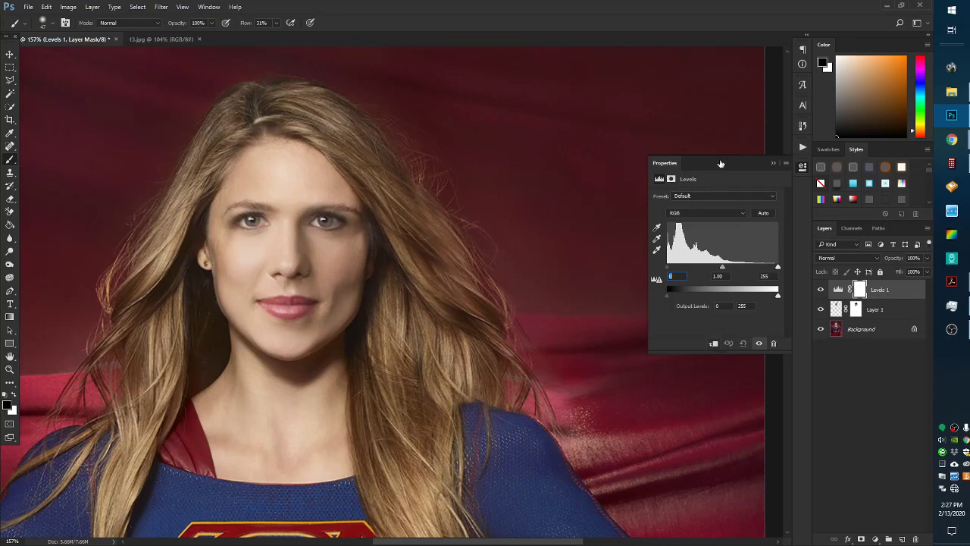
pyautogui.moveTo(195, 290)
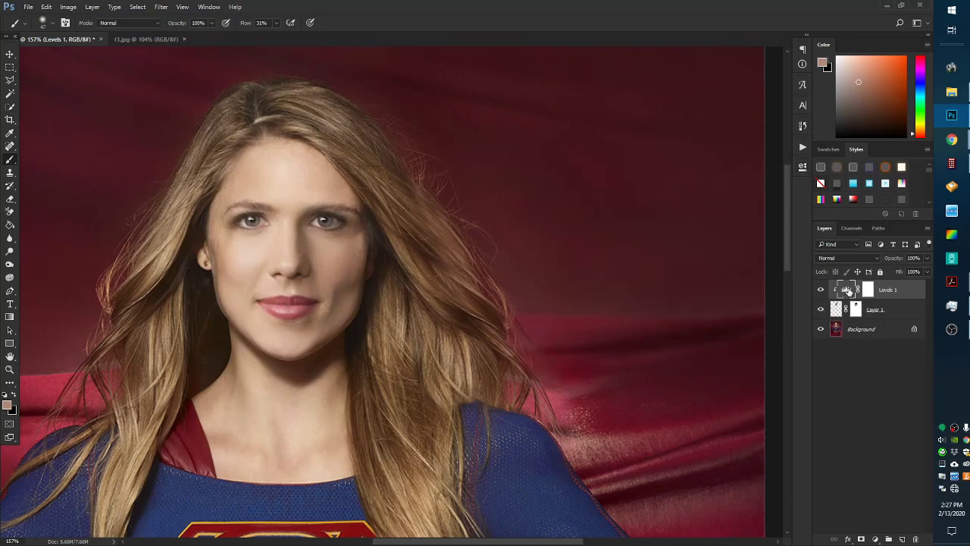
# Reopen the Levels 1 settings to fine-tune its input levels.
pyautogui.doubleClick(846, 290)
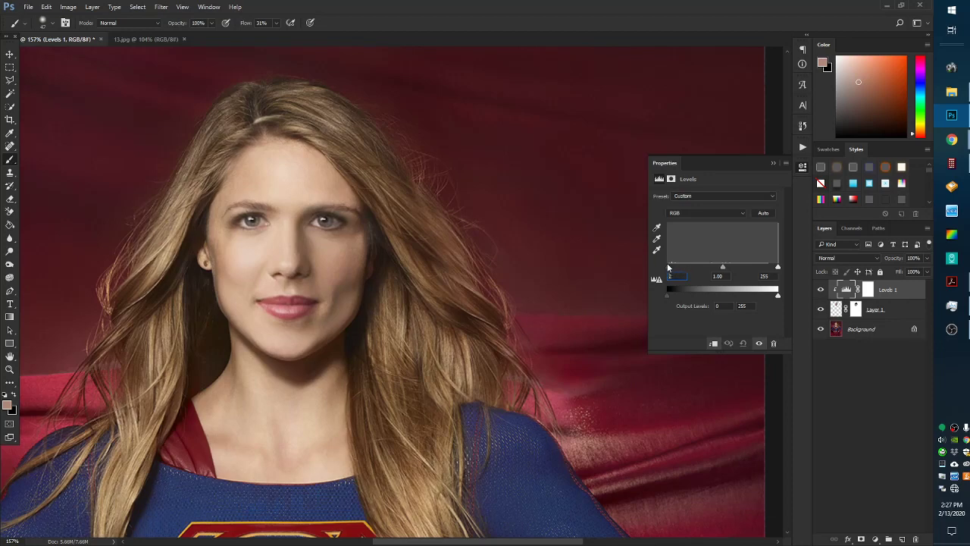
pyautogui.moveTo(672, 271)
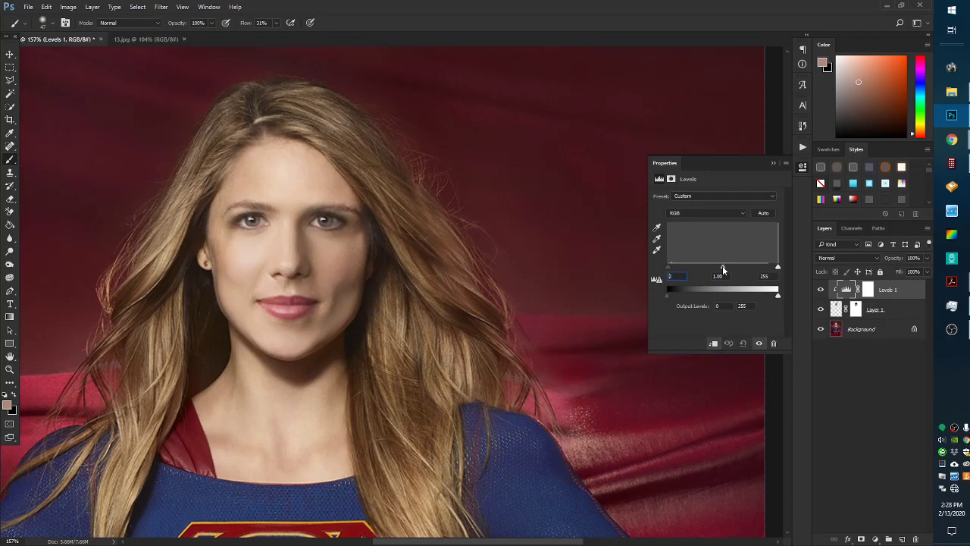
pyautogui.moveTo(728, 180)
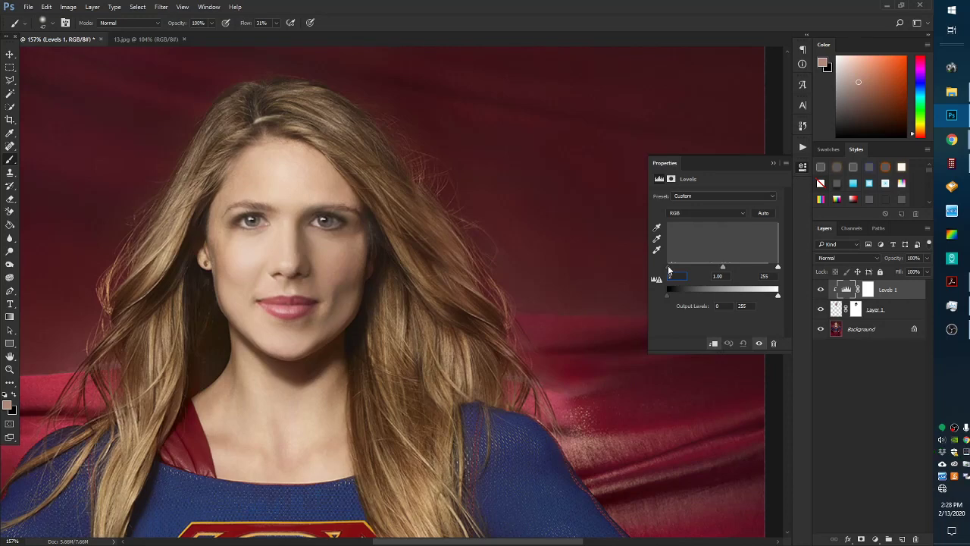
pyautogui.moveTo(679, 272)
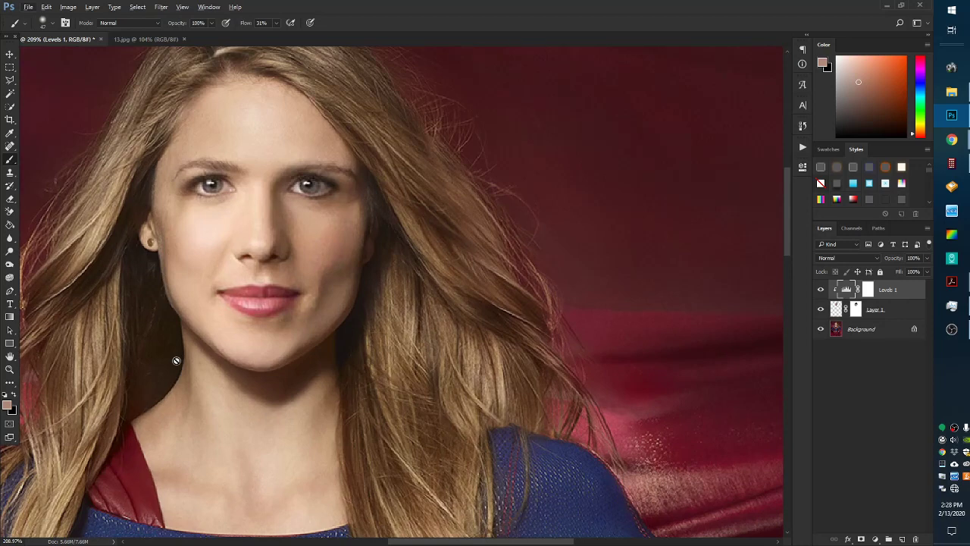
pyautogui.moveTo(909, 362)
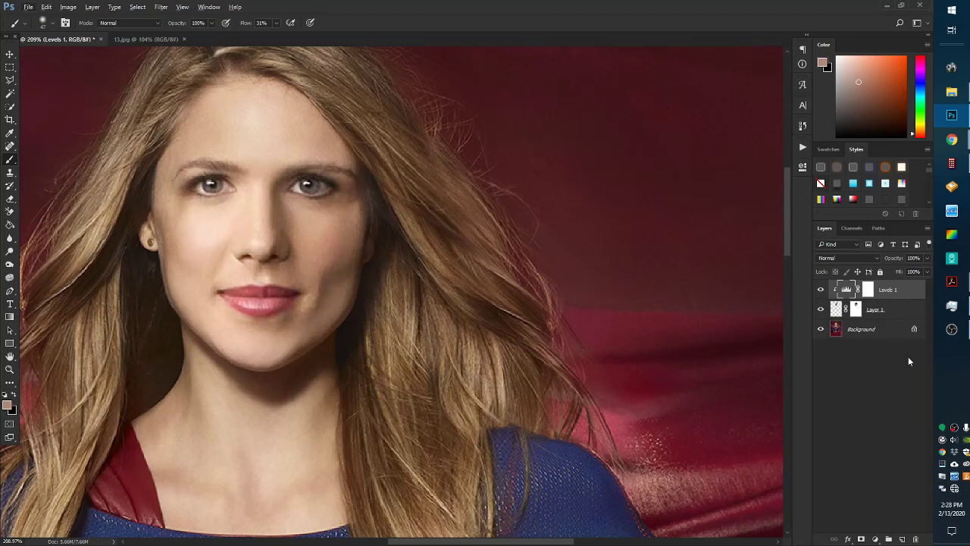
pyautogui.click(820, 308)
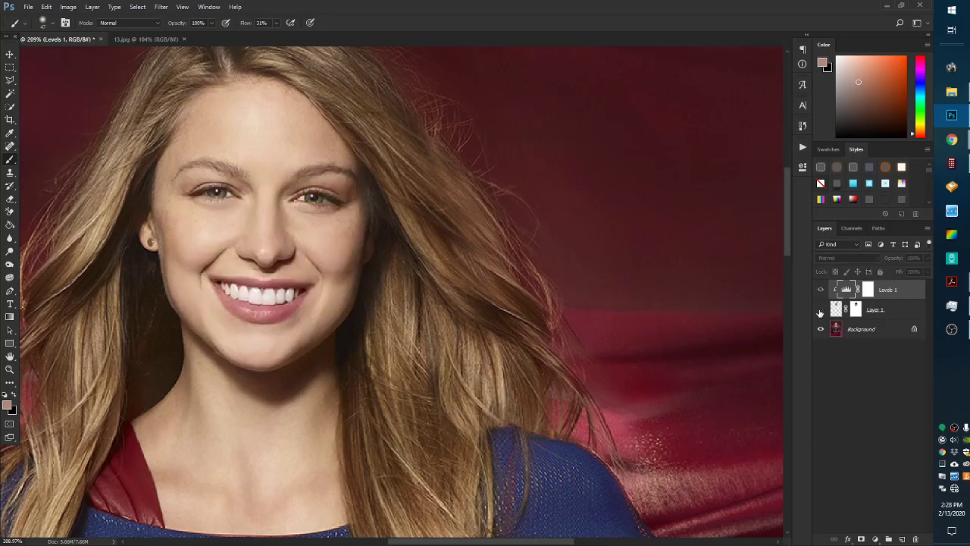
pyautogui.click(820, 313)
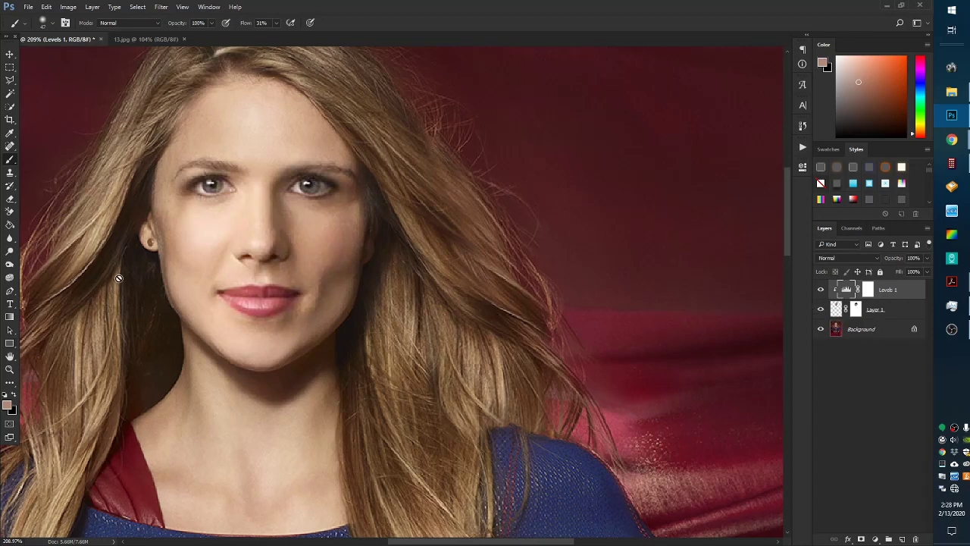
pyautogui.moveTo(123, 281)
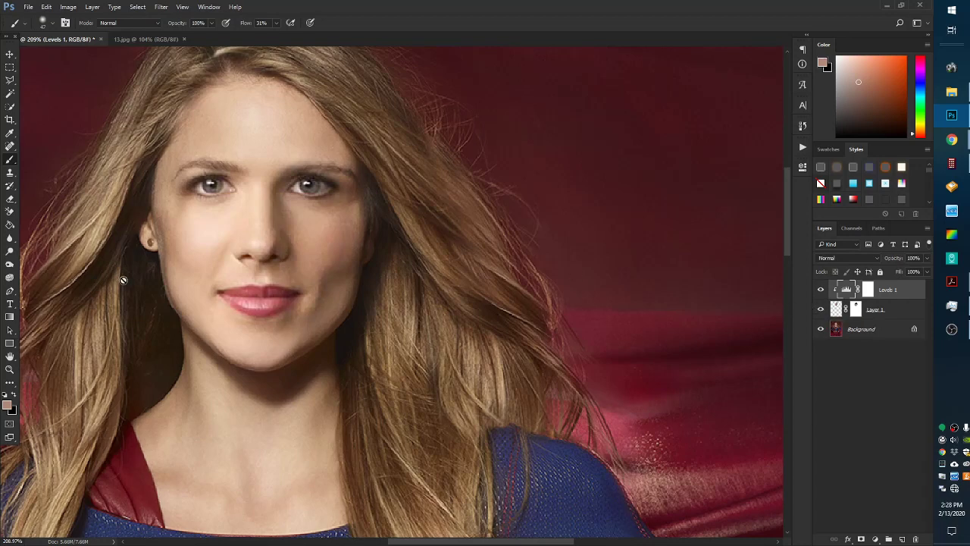
pyautogui.moveTo(305, 303)
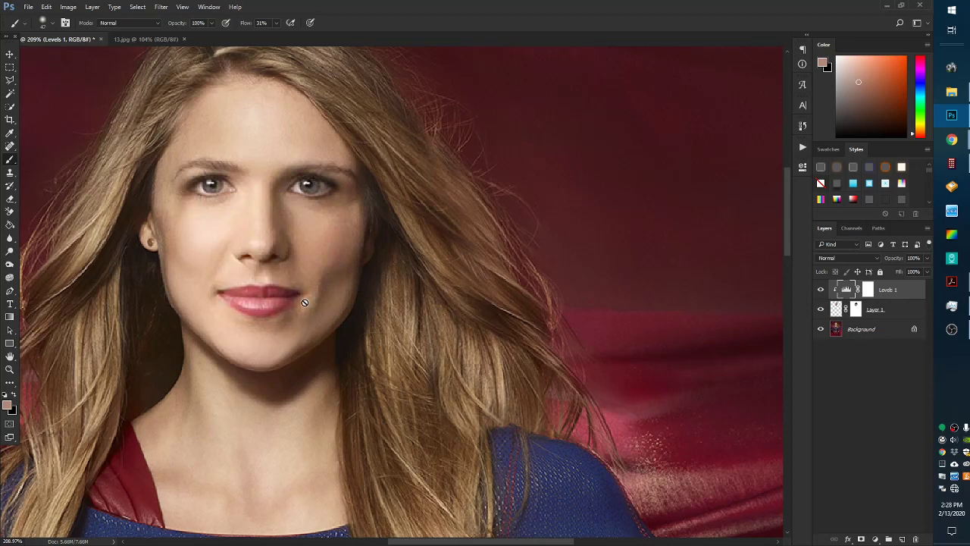
pyautogui.moveTo(392, 330)
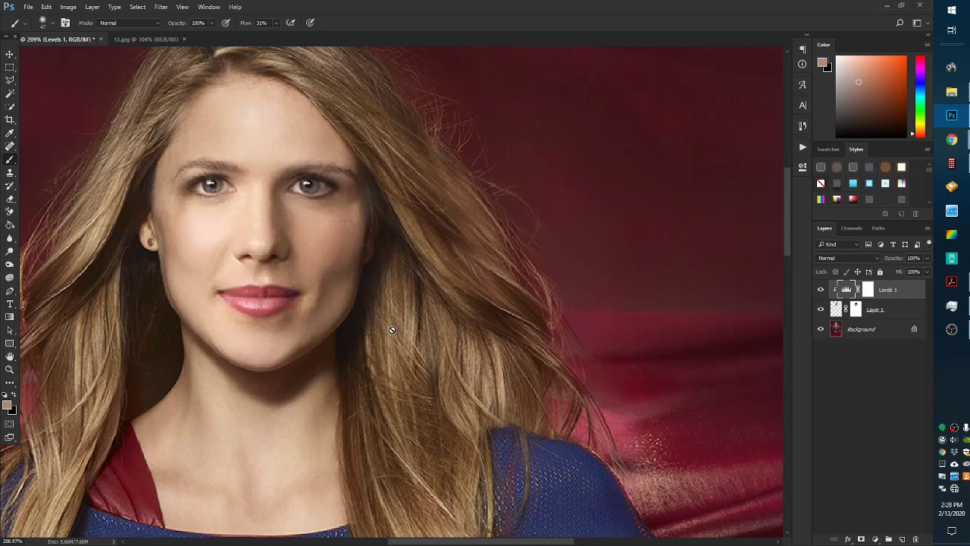
pyautogui.moveTo(168, 204)
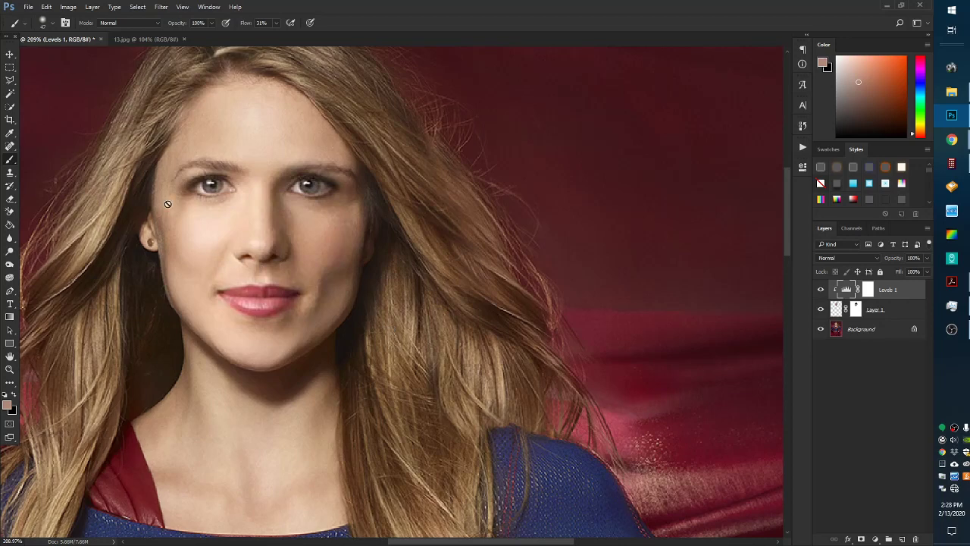